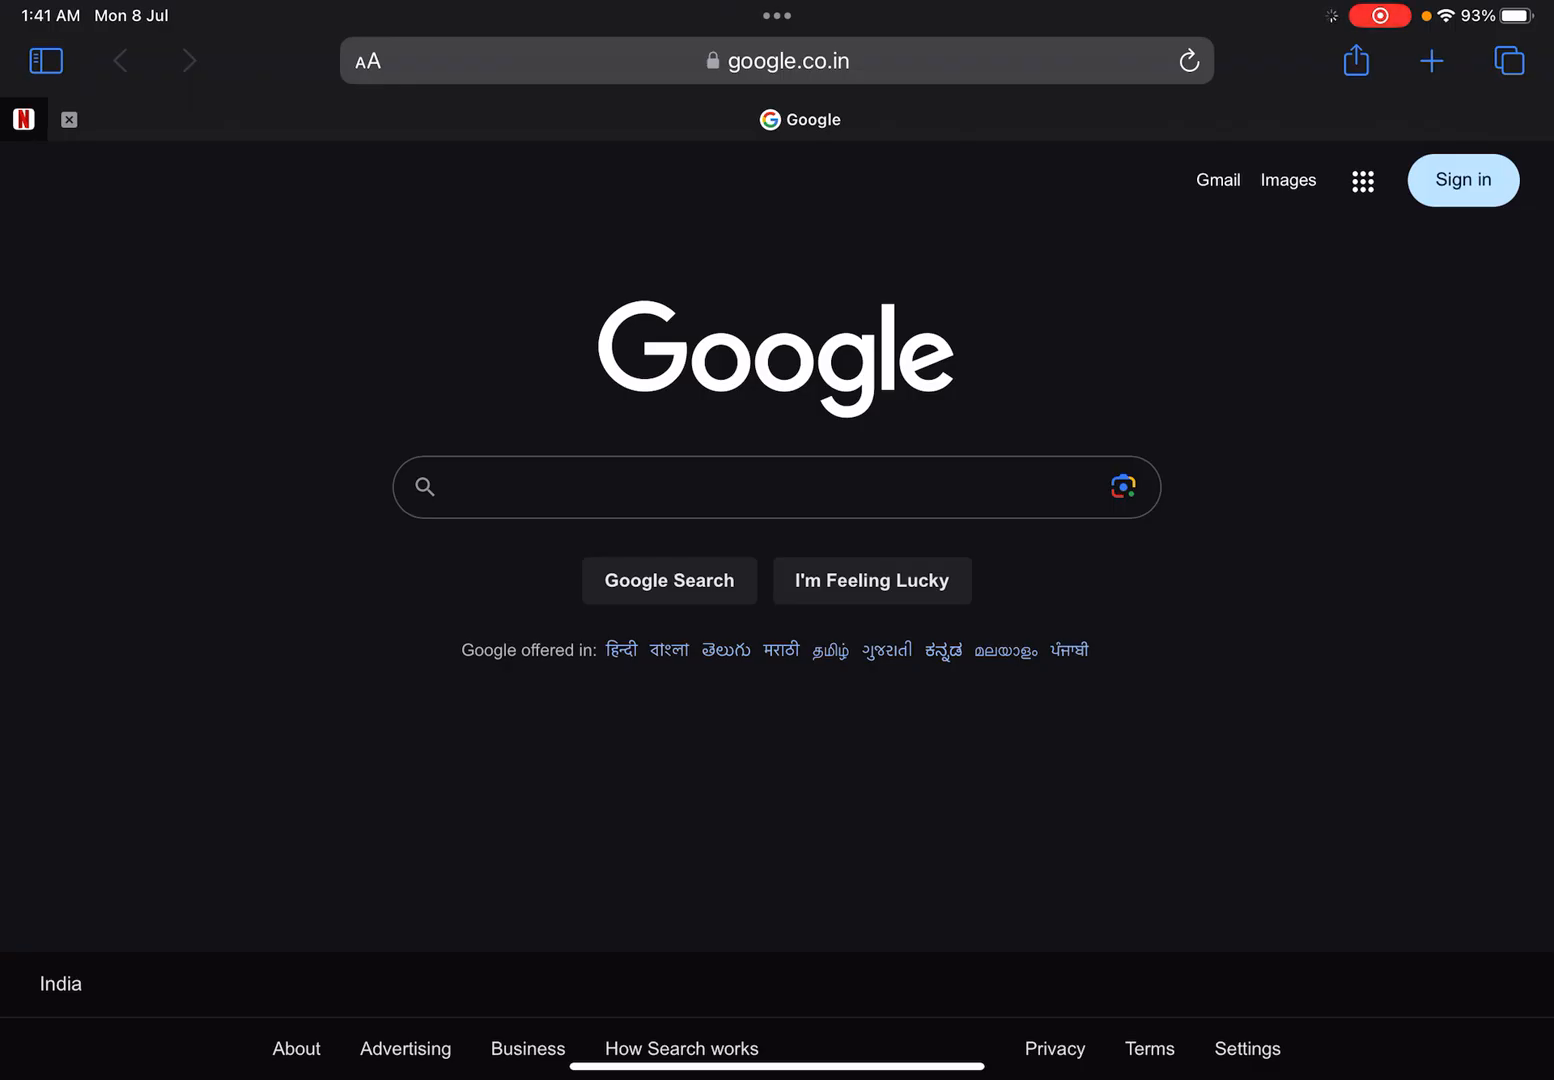
# Step: Search Google for app.pulsenotes.com to reach the Pulsenotes web app
pyautogui.click(760, 488)
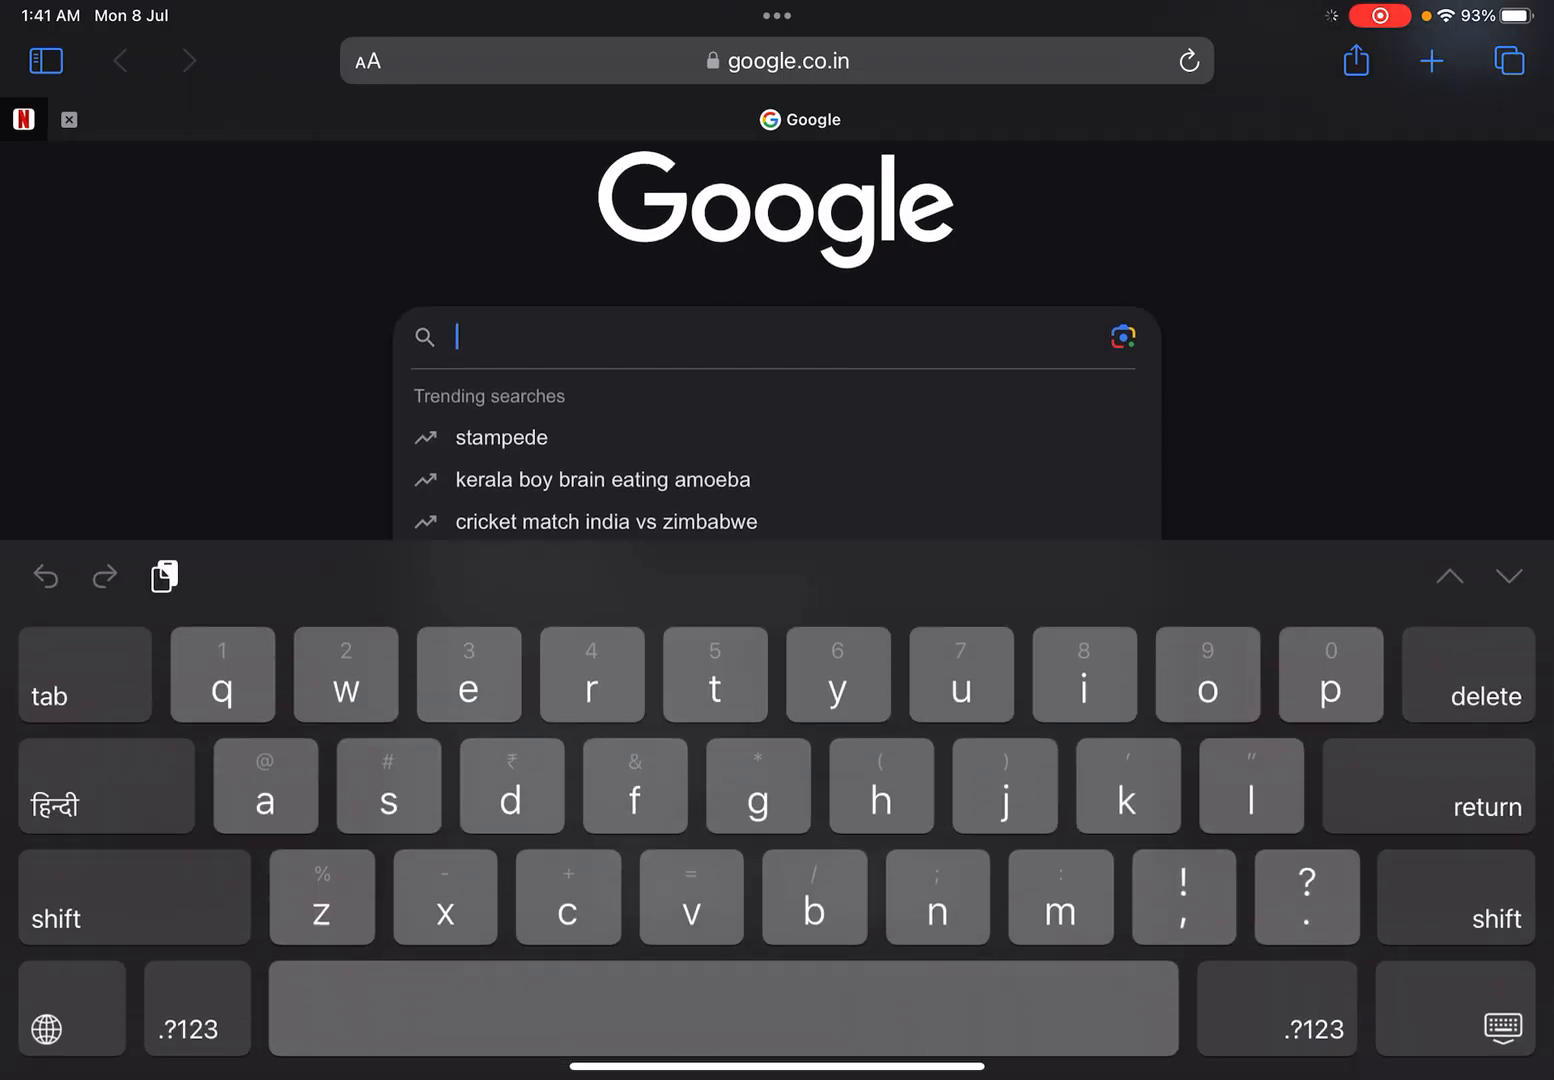
pyautogui.write('app.')
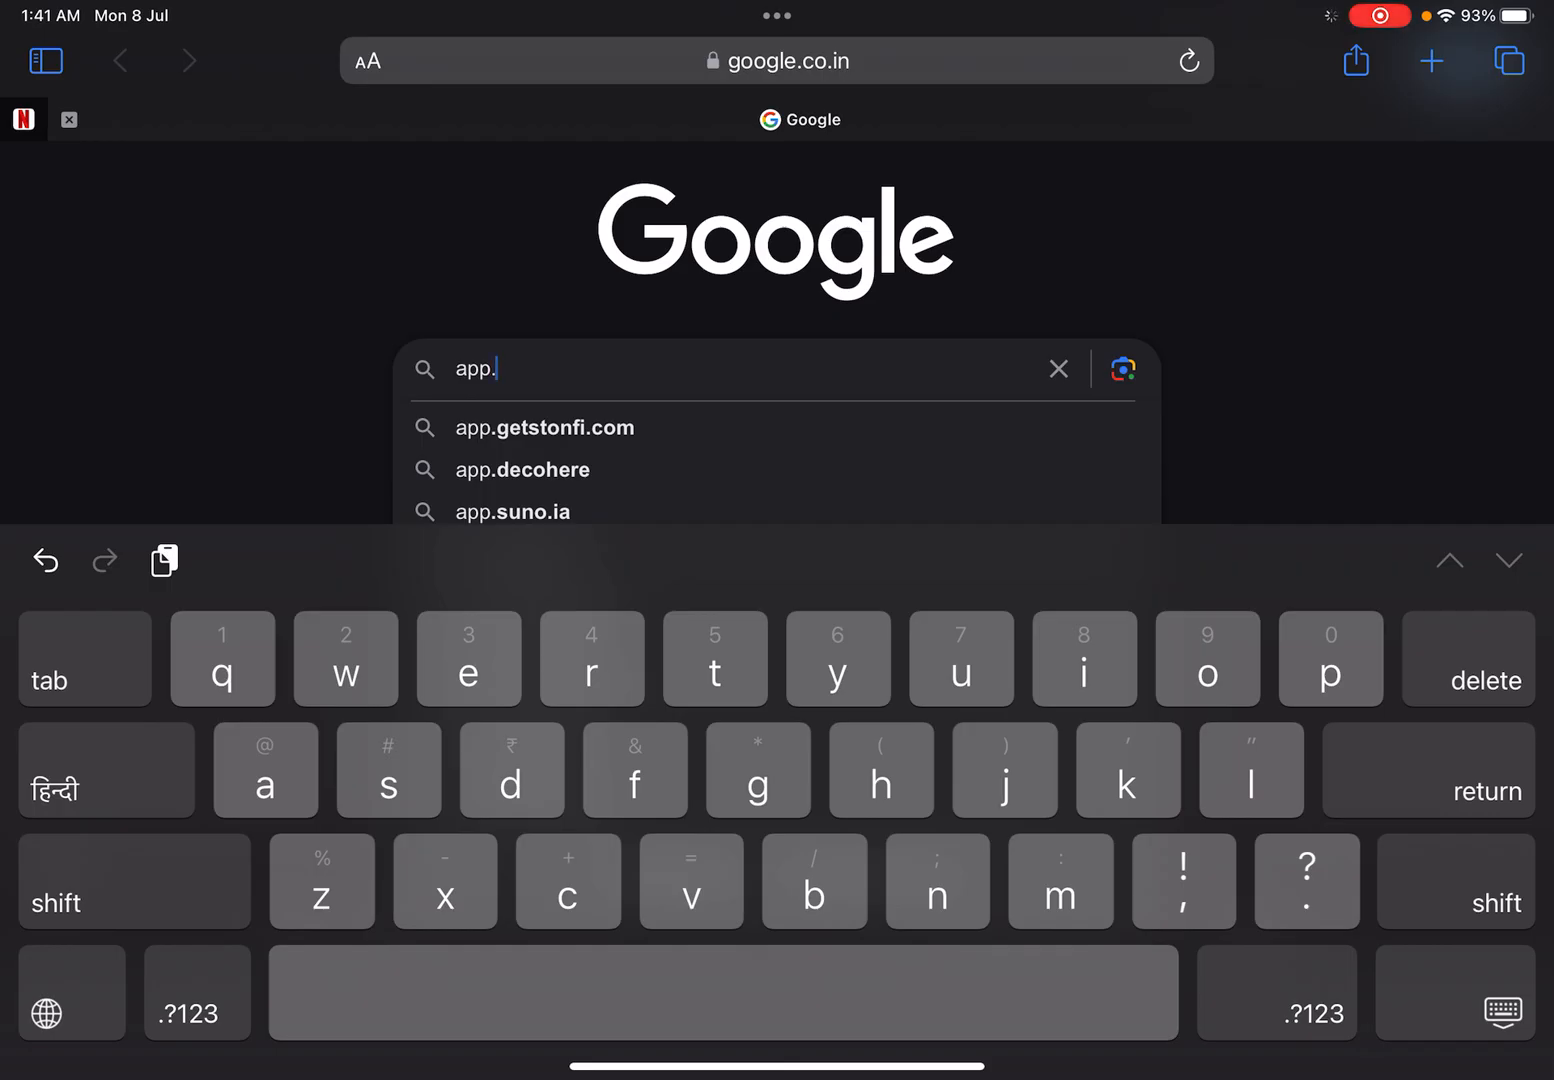
pyautogui.write('pulsenotes')
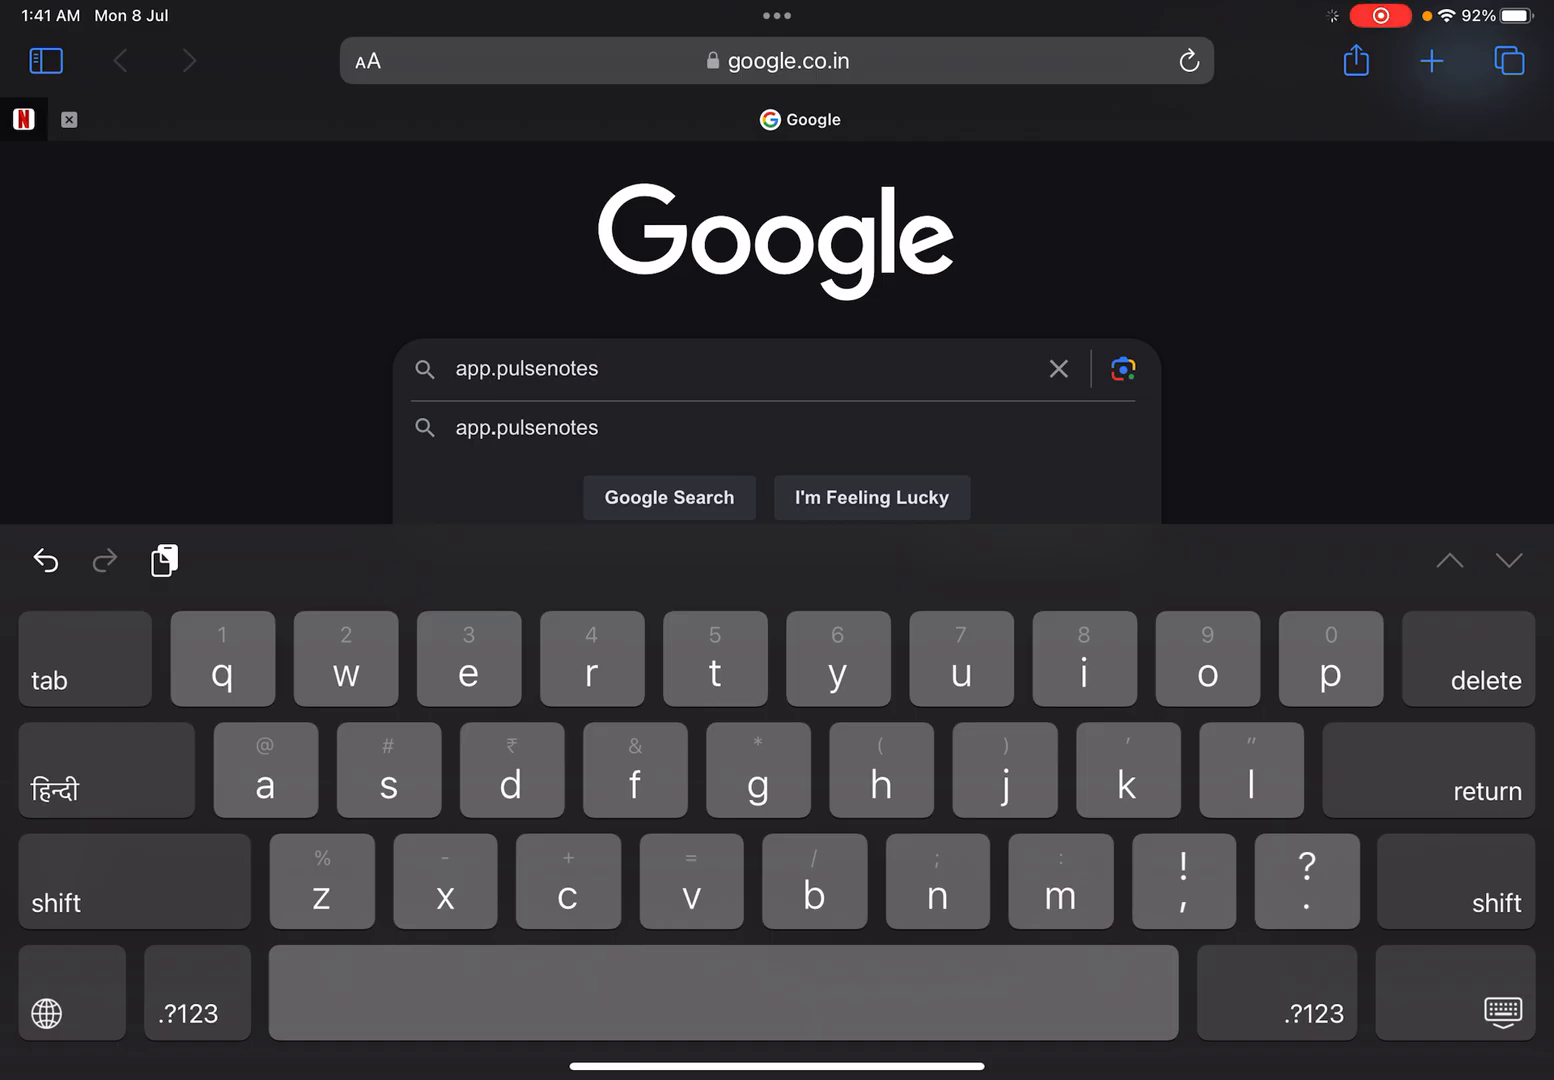
pyautogui.write('.cp')
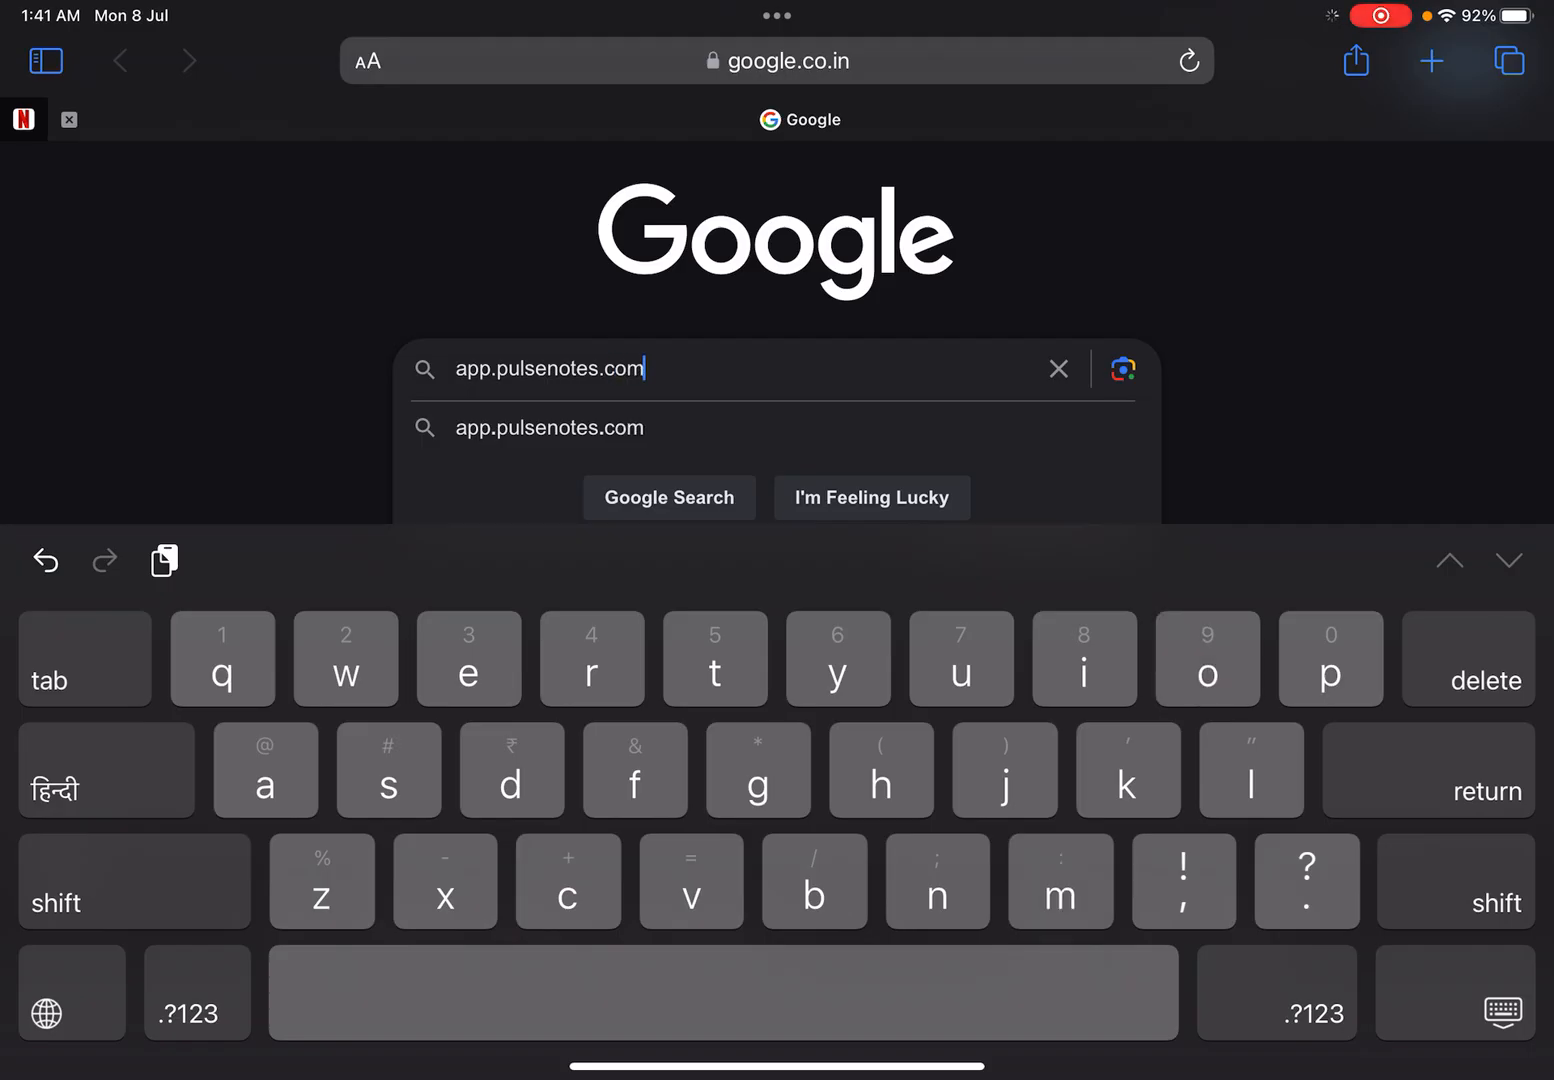
pyautogui.press('return')
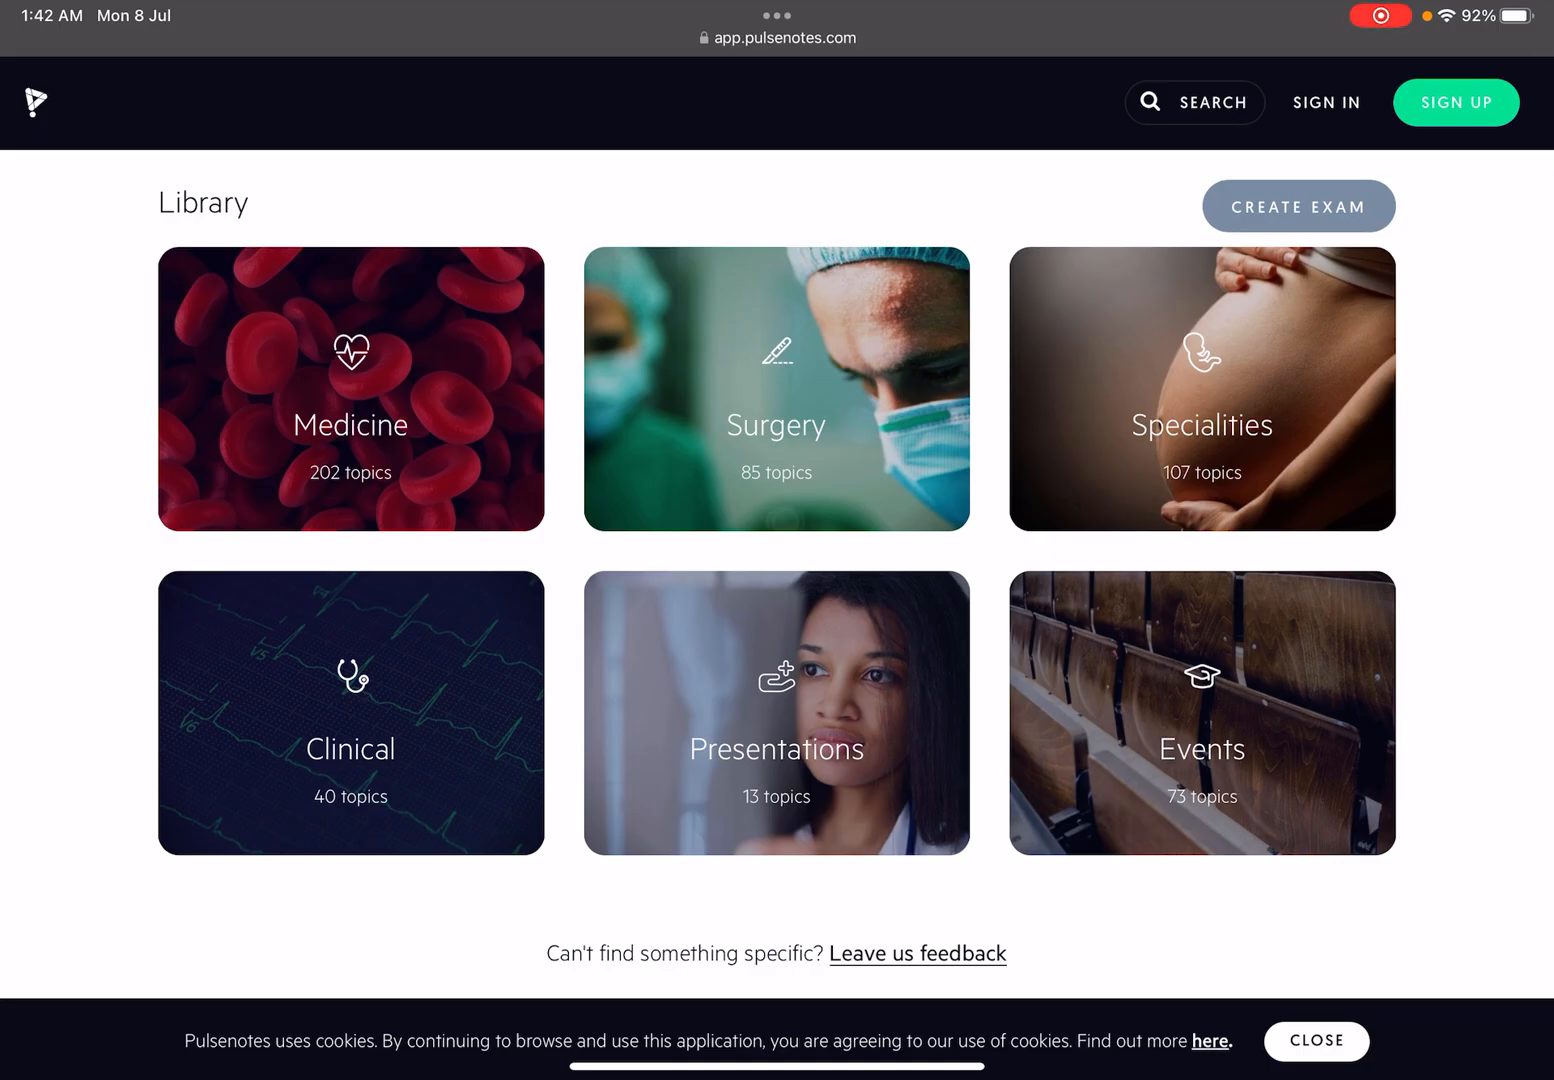
# Step: Enter the Clinical section listing ABG, Concepts, ECGs, Histories, Pathology and Pharmacology
pyautogui.click(352, 712)
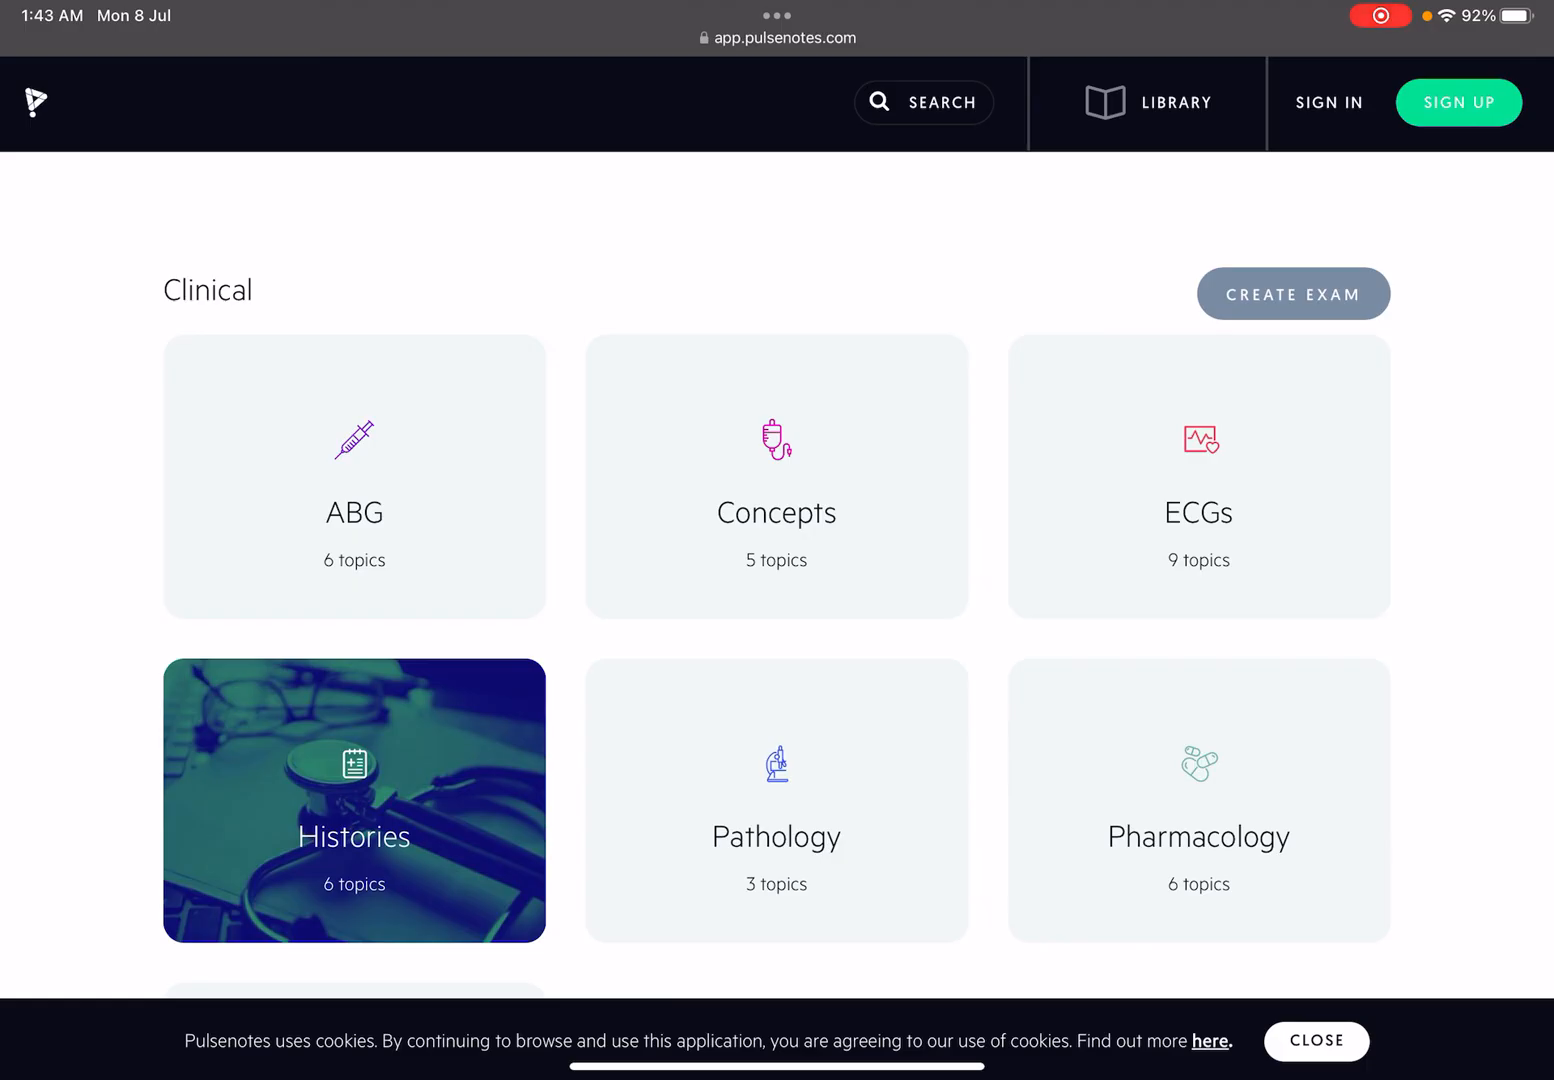
# Step: Go into Histories and read the Basic history notes
pyautogui.click(354, 800)
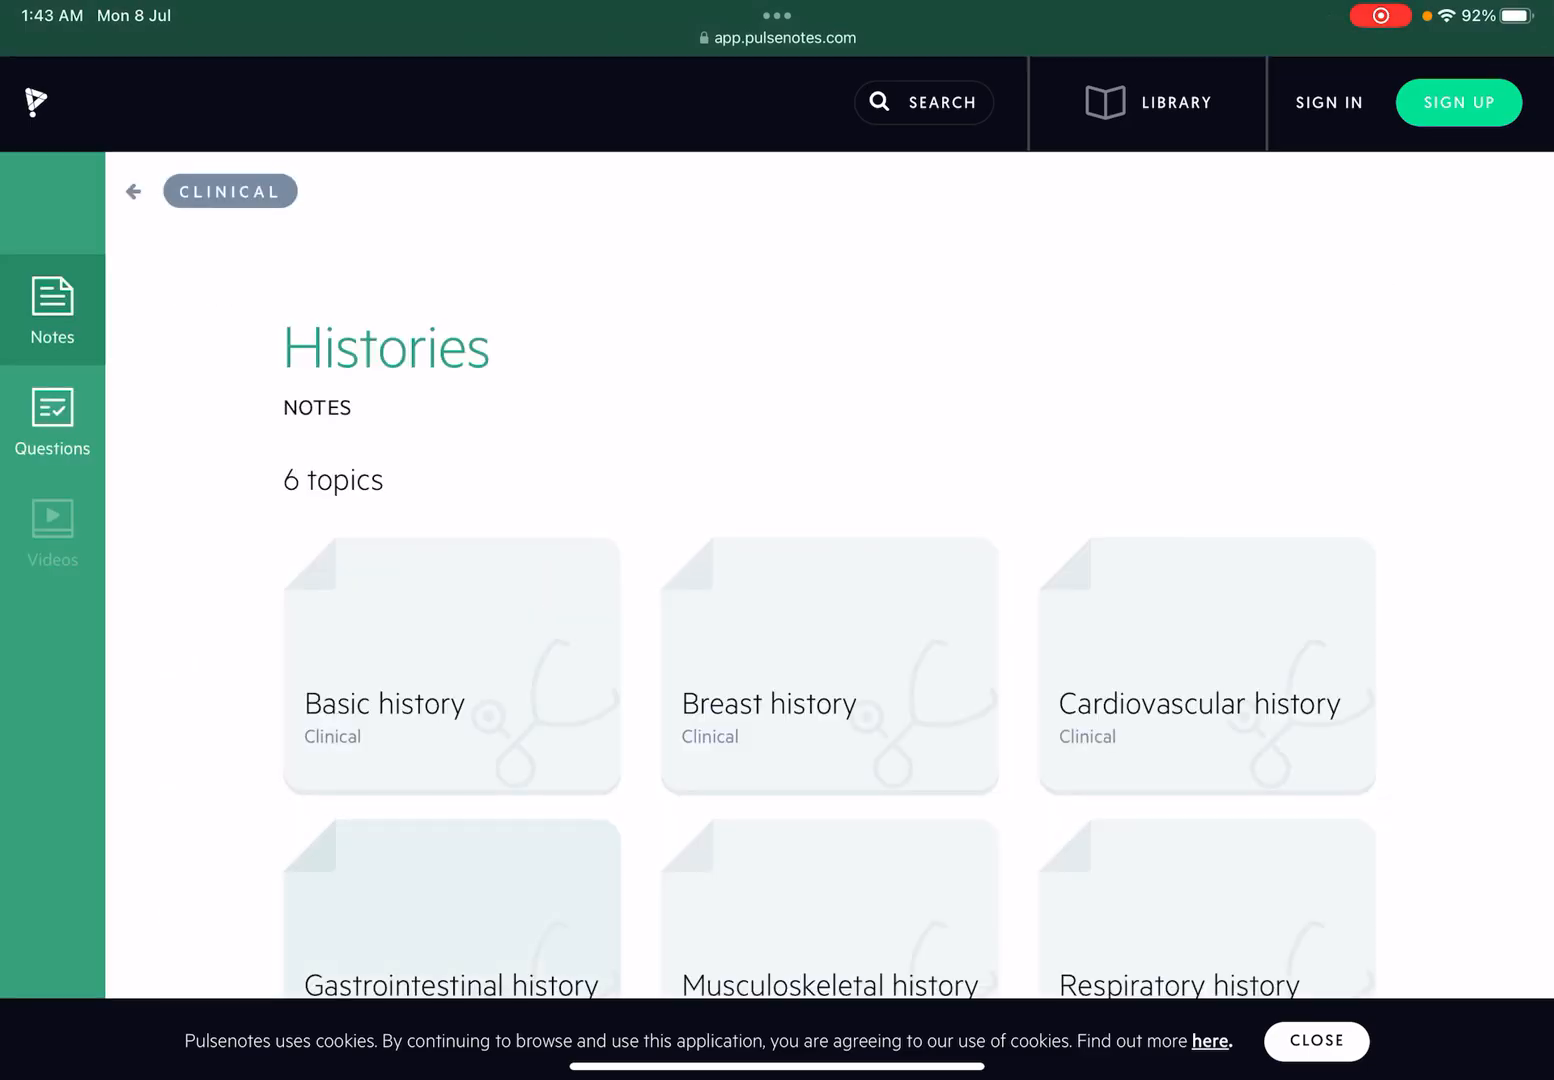
pyautogui.scroll(-3)
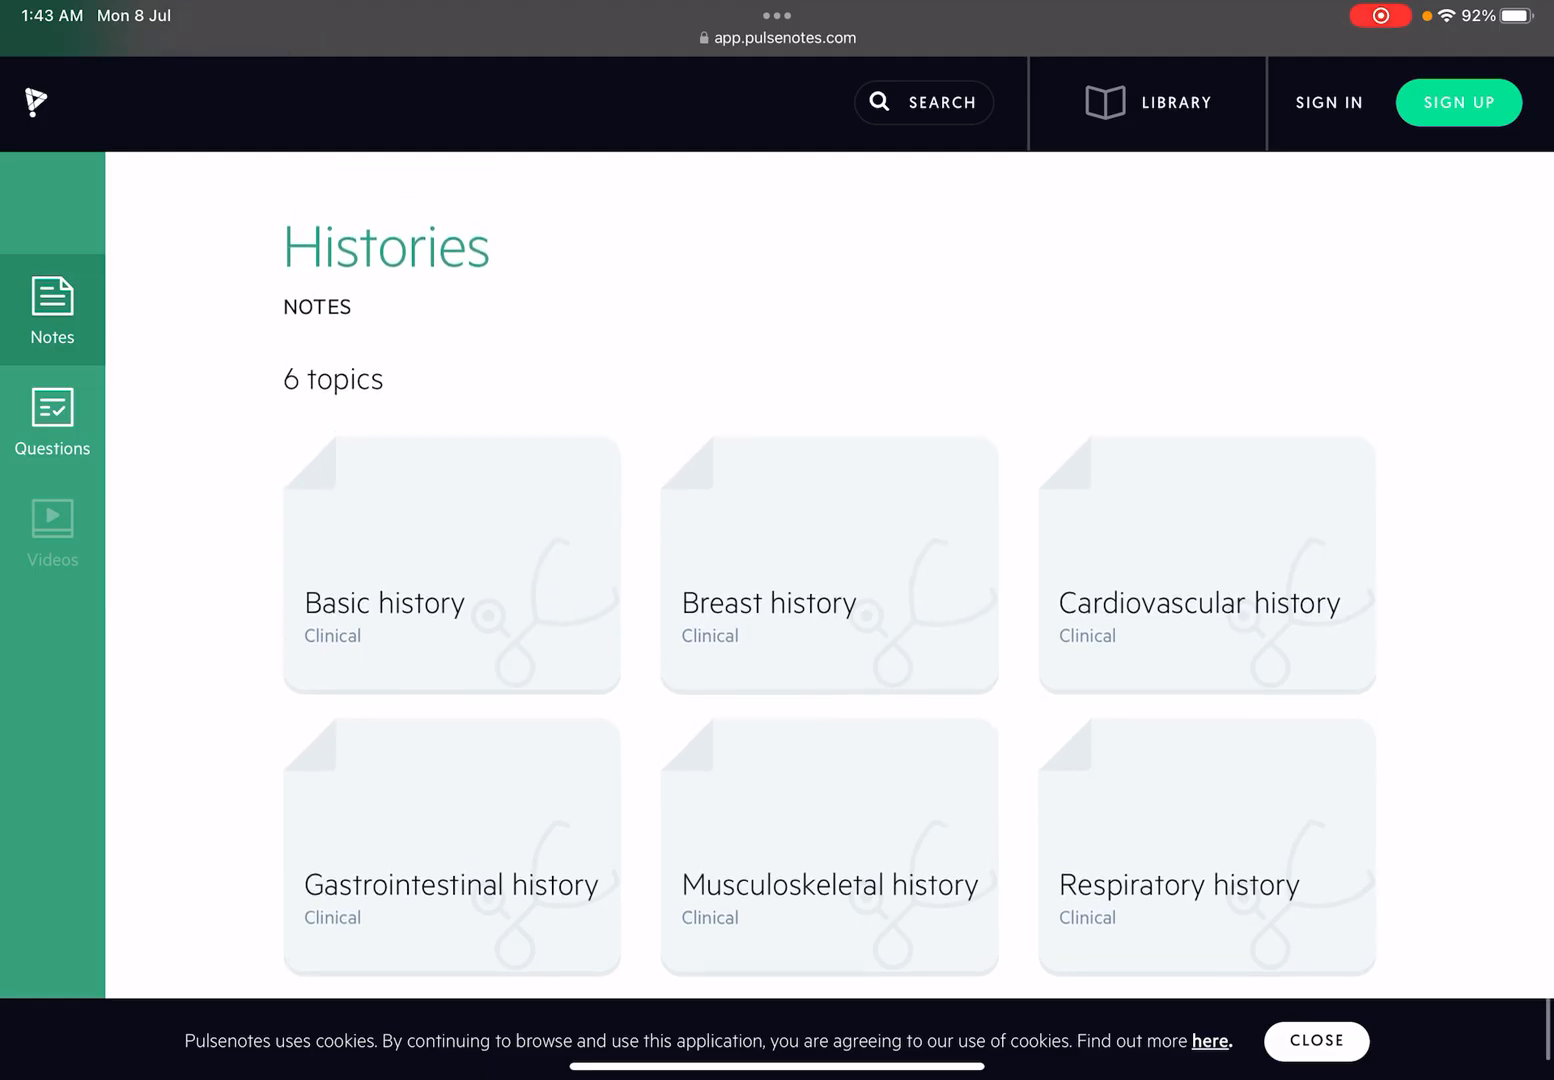
pyautogui.click(452, 564)
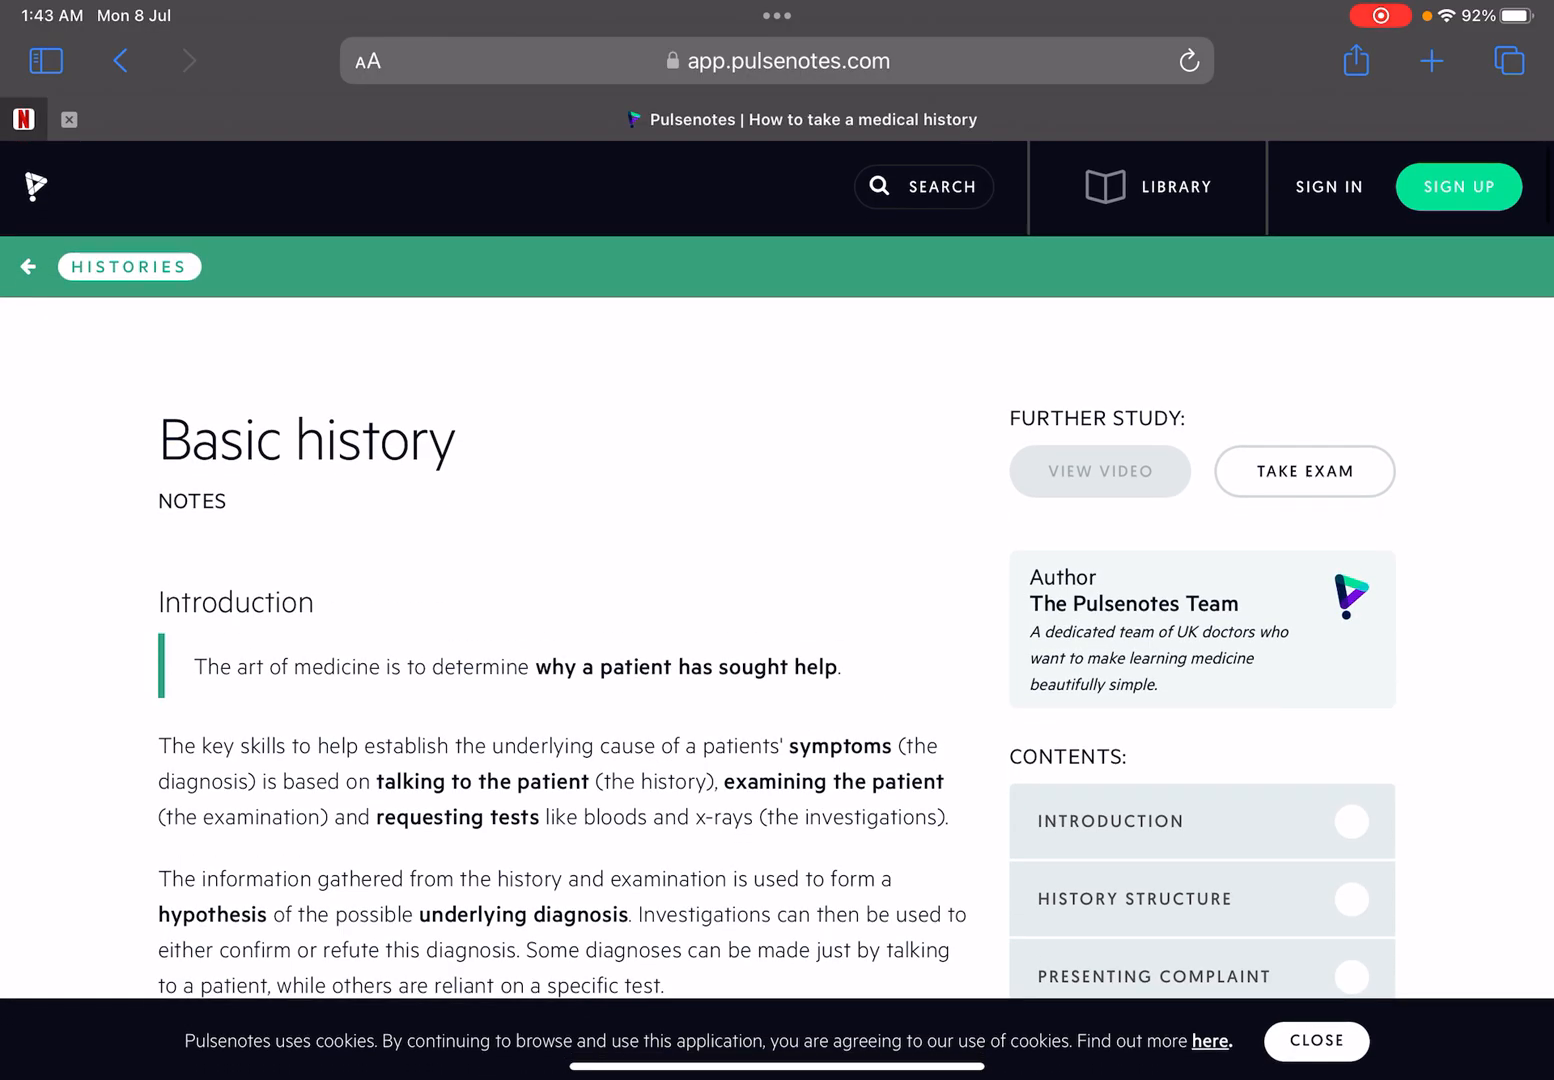
# Step: Move on to the Breast history notes and read through them
pyautogui.click(28, 266)
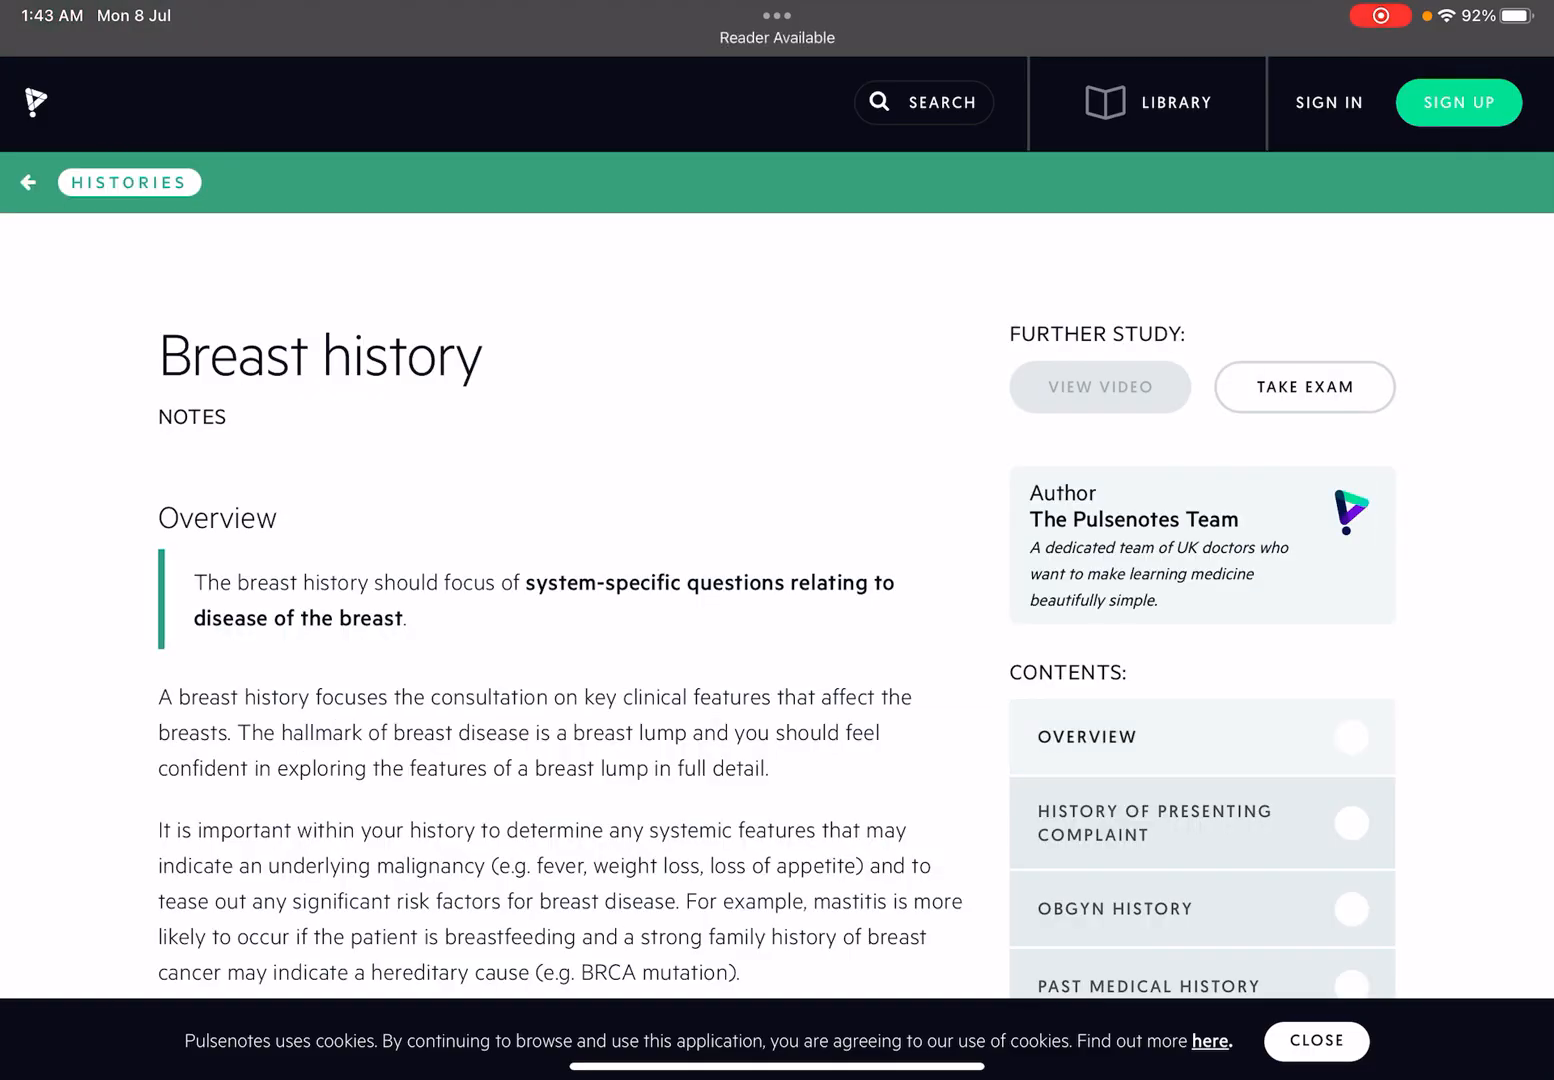
pyautogui.scroll(-3)
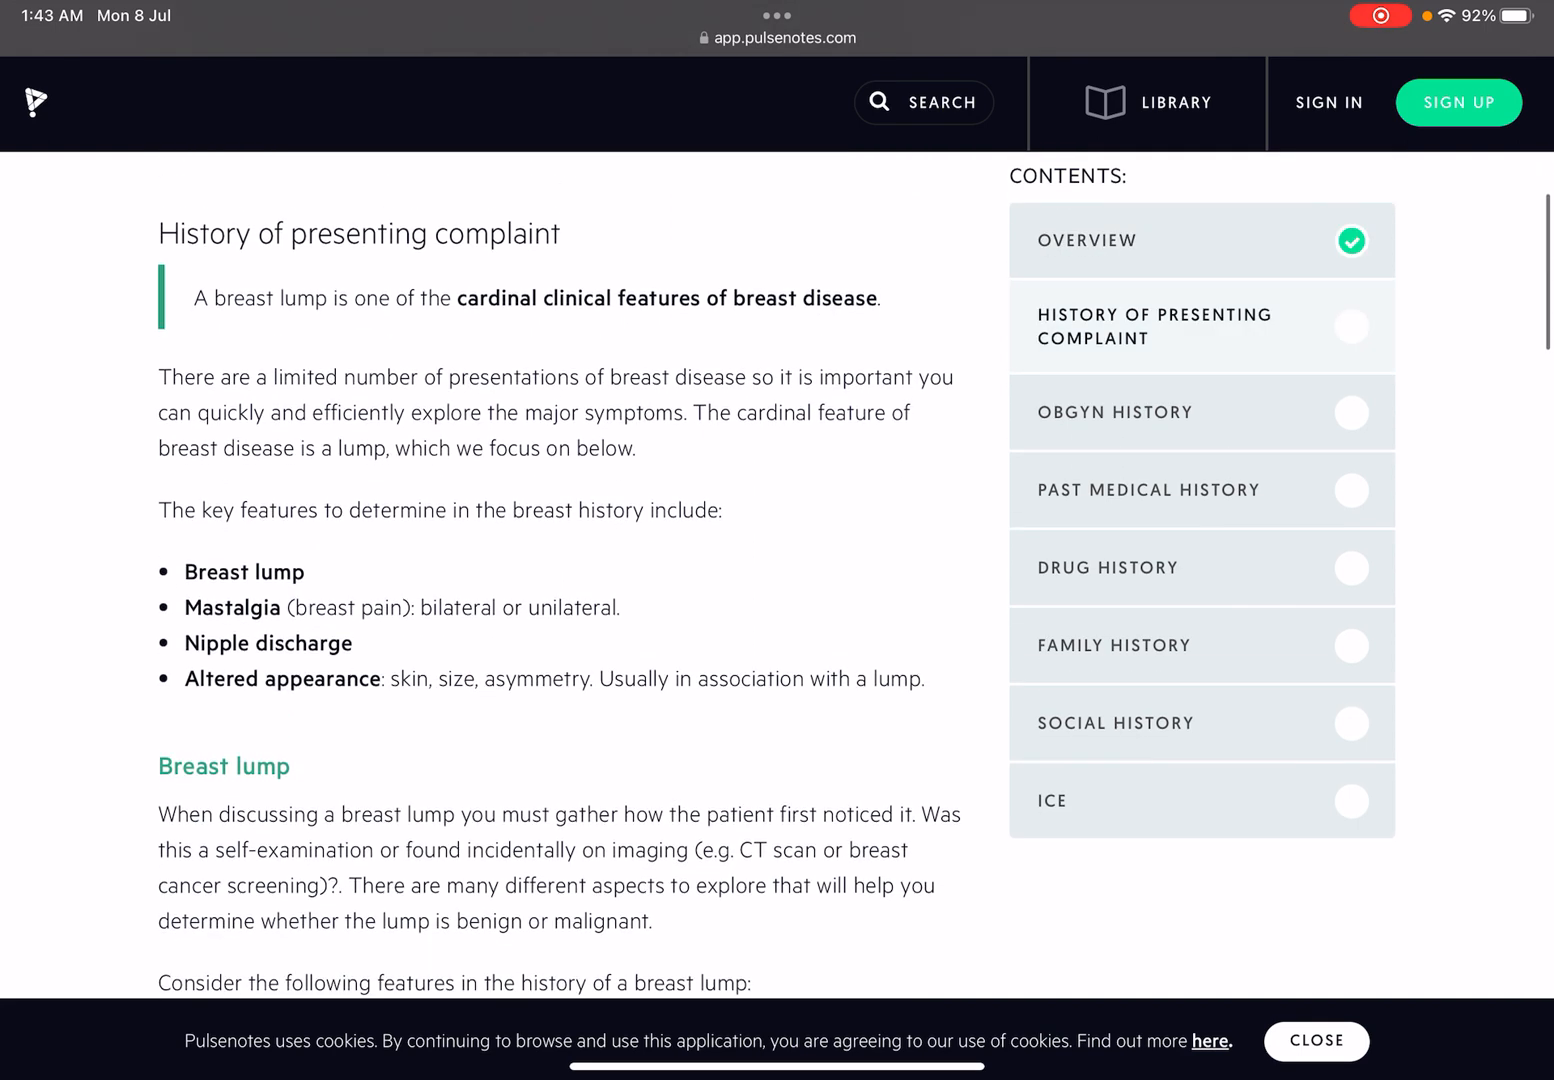
pyautogui.scroll(-3)
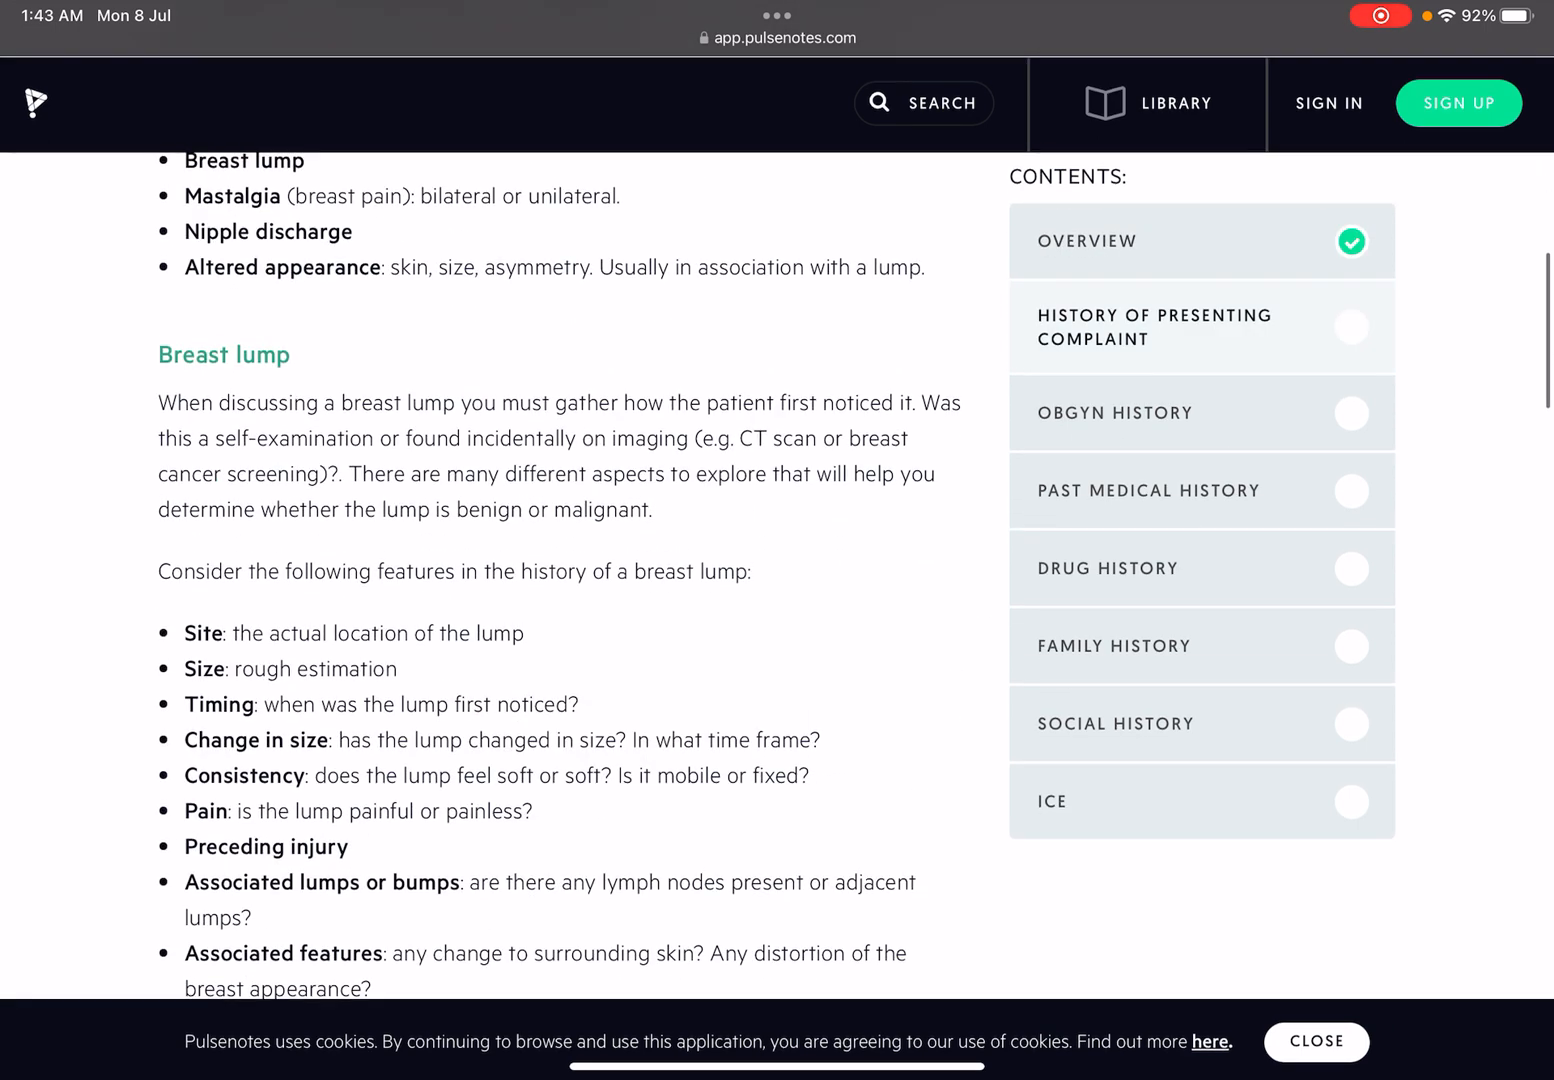
pyautogui.scroll(-3)
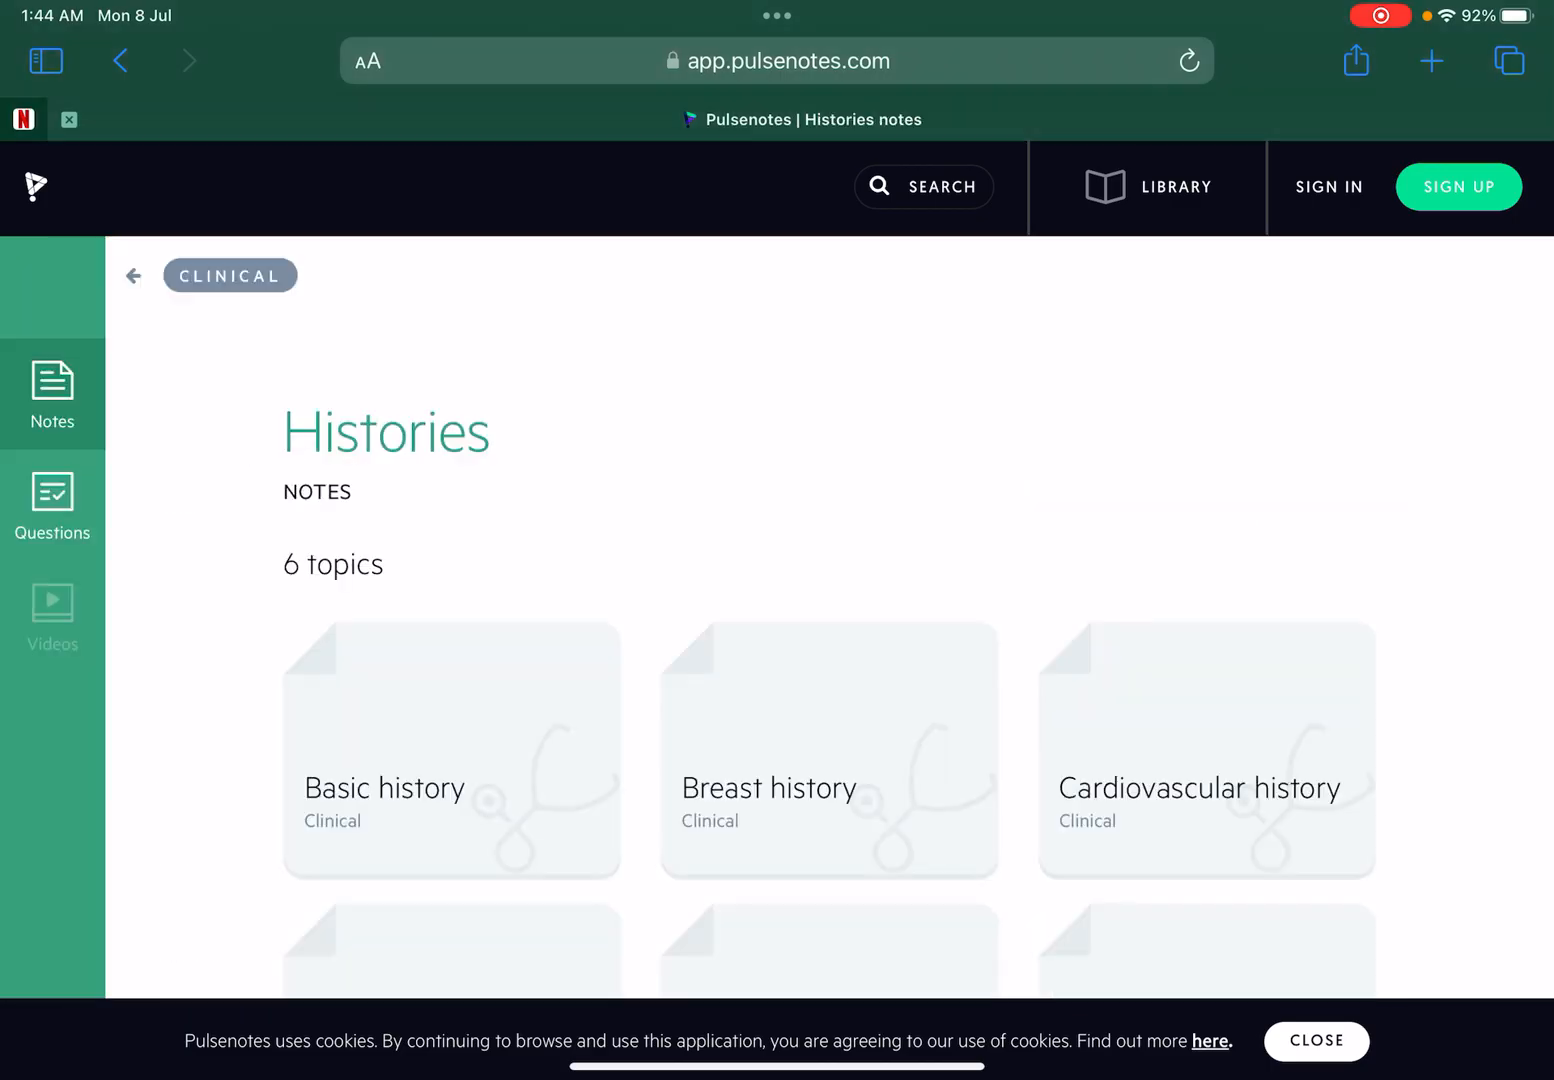
# Step: From Clinical, go into ECGs and read the 7. P wave, QRS & QT interval notes
pyautogui.click(132, 276)
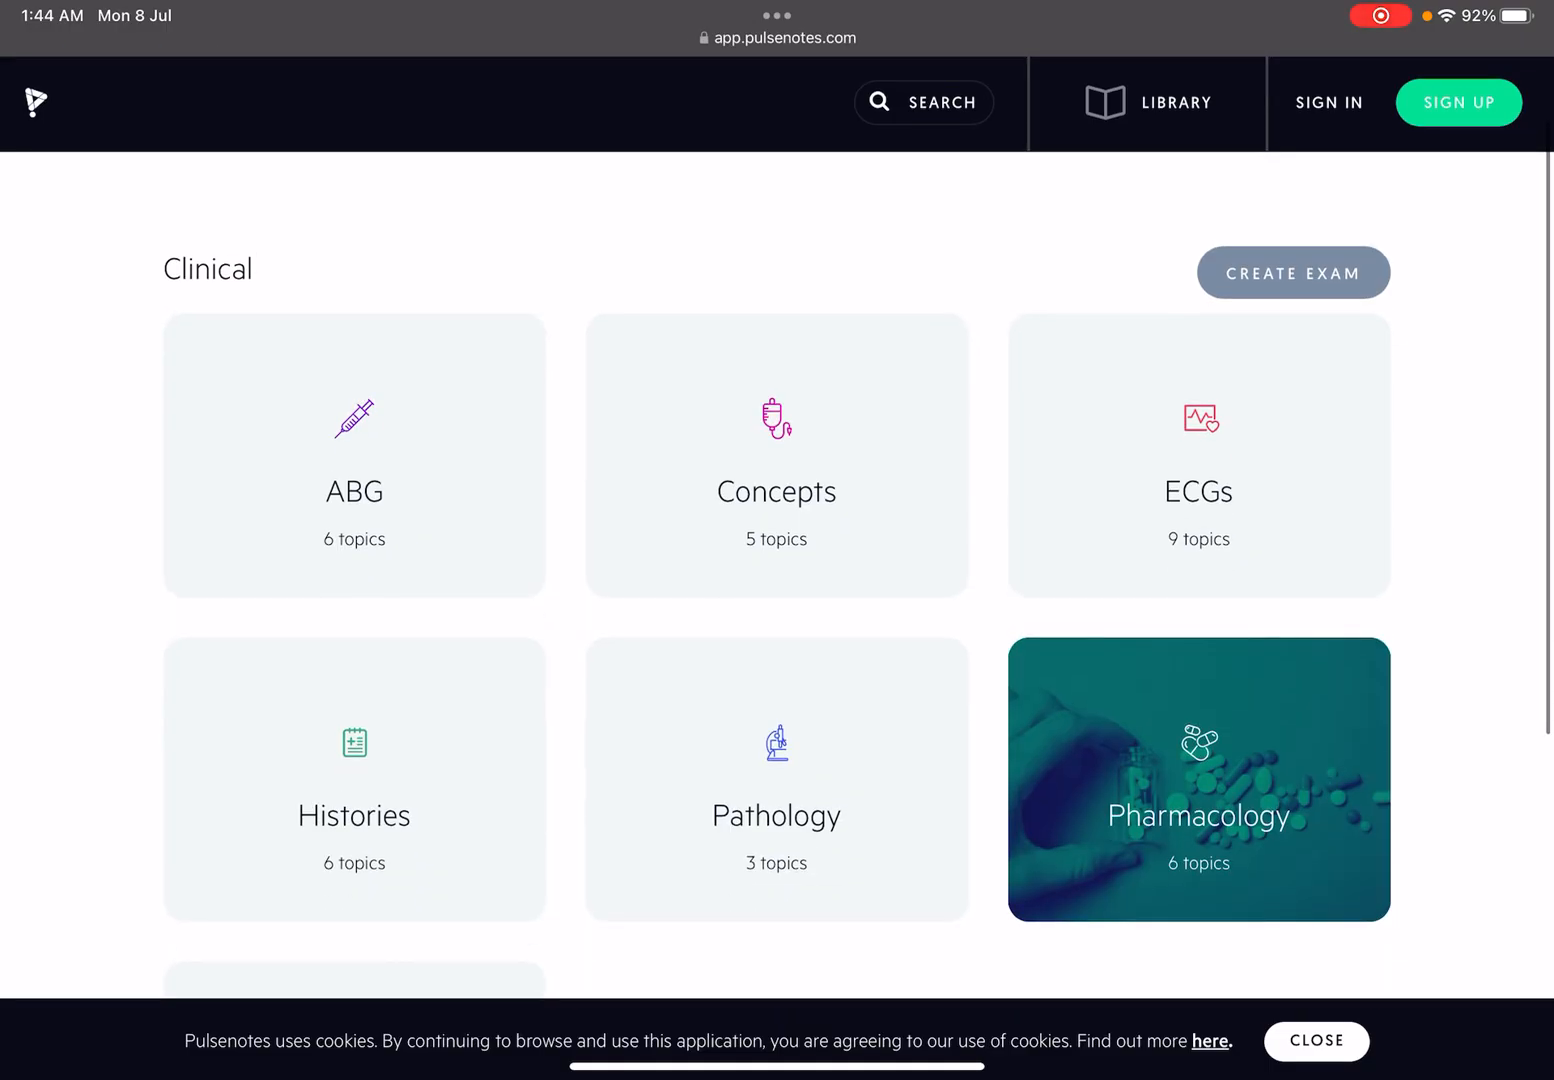
pyautogui.click(1196, 456)
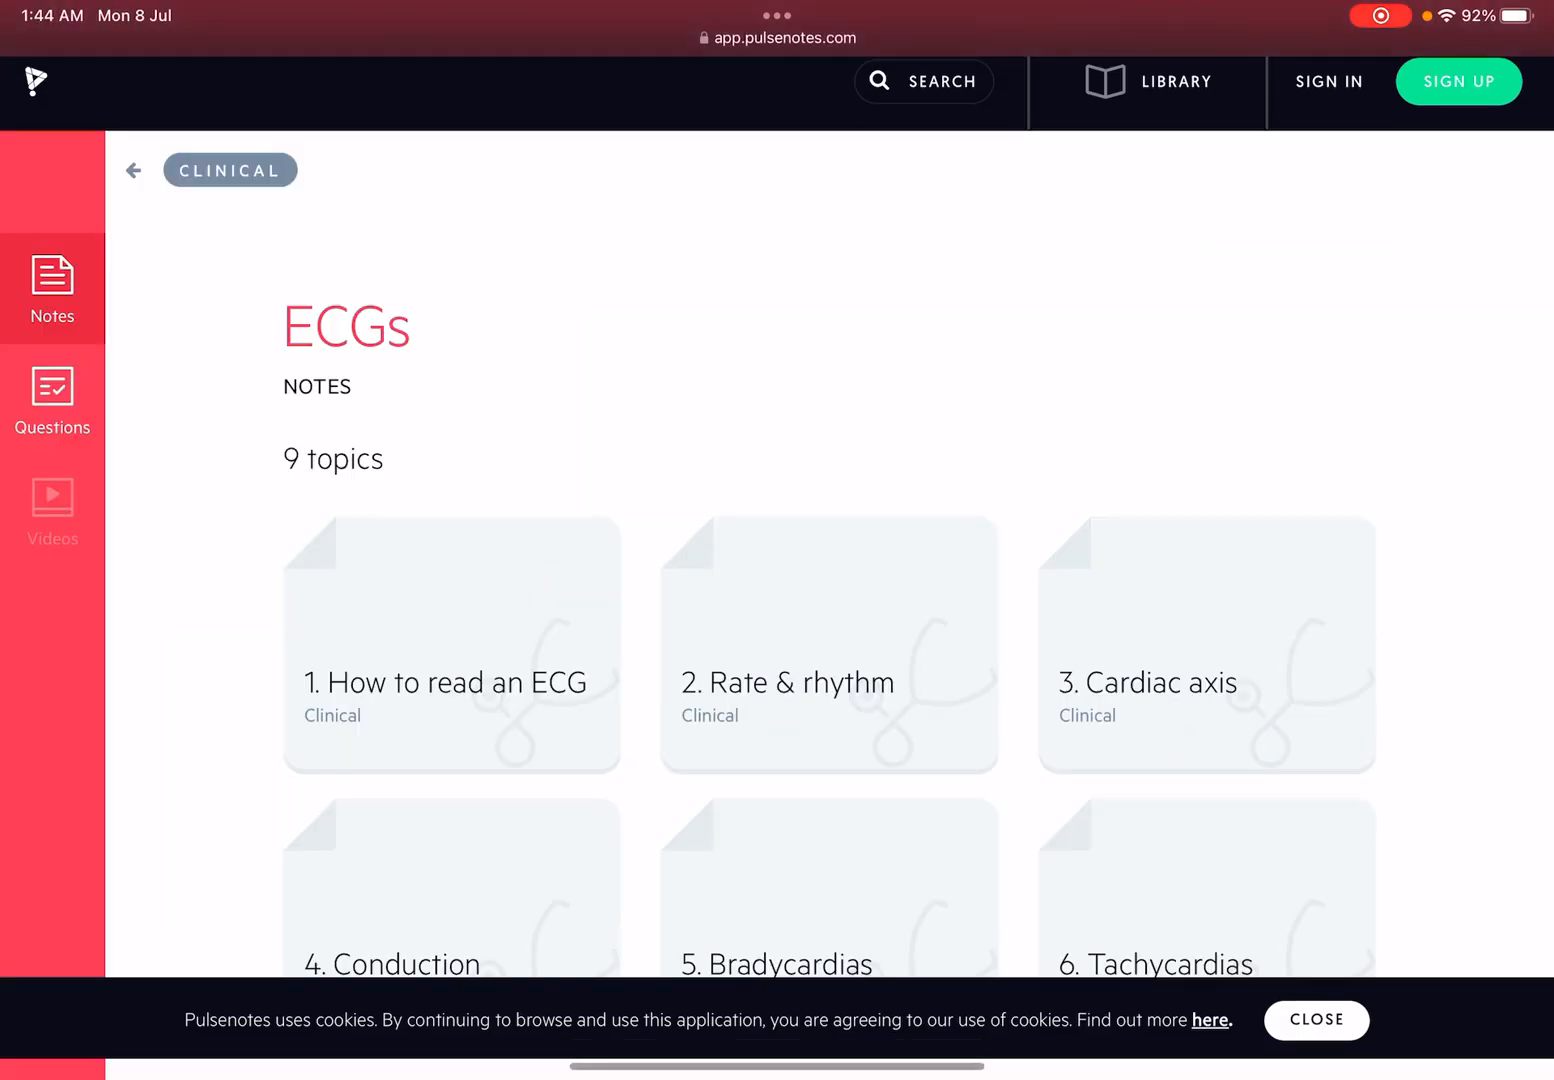
pyautogui.scroll(-3)
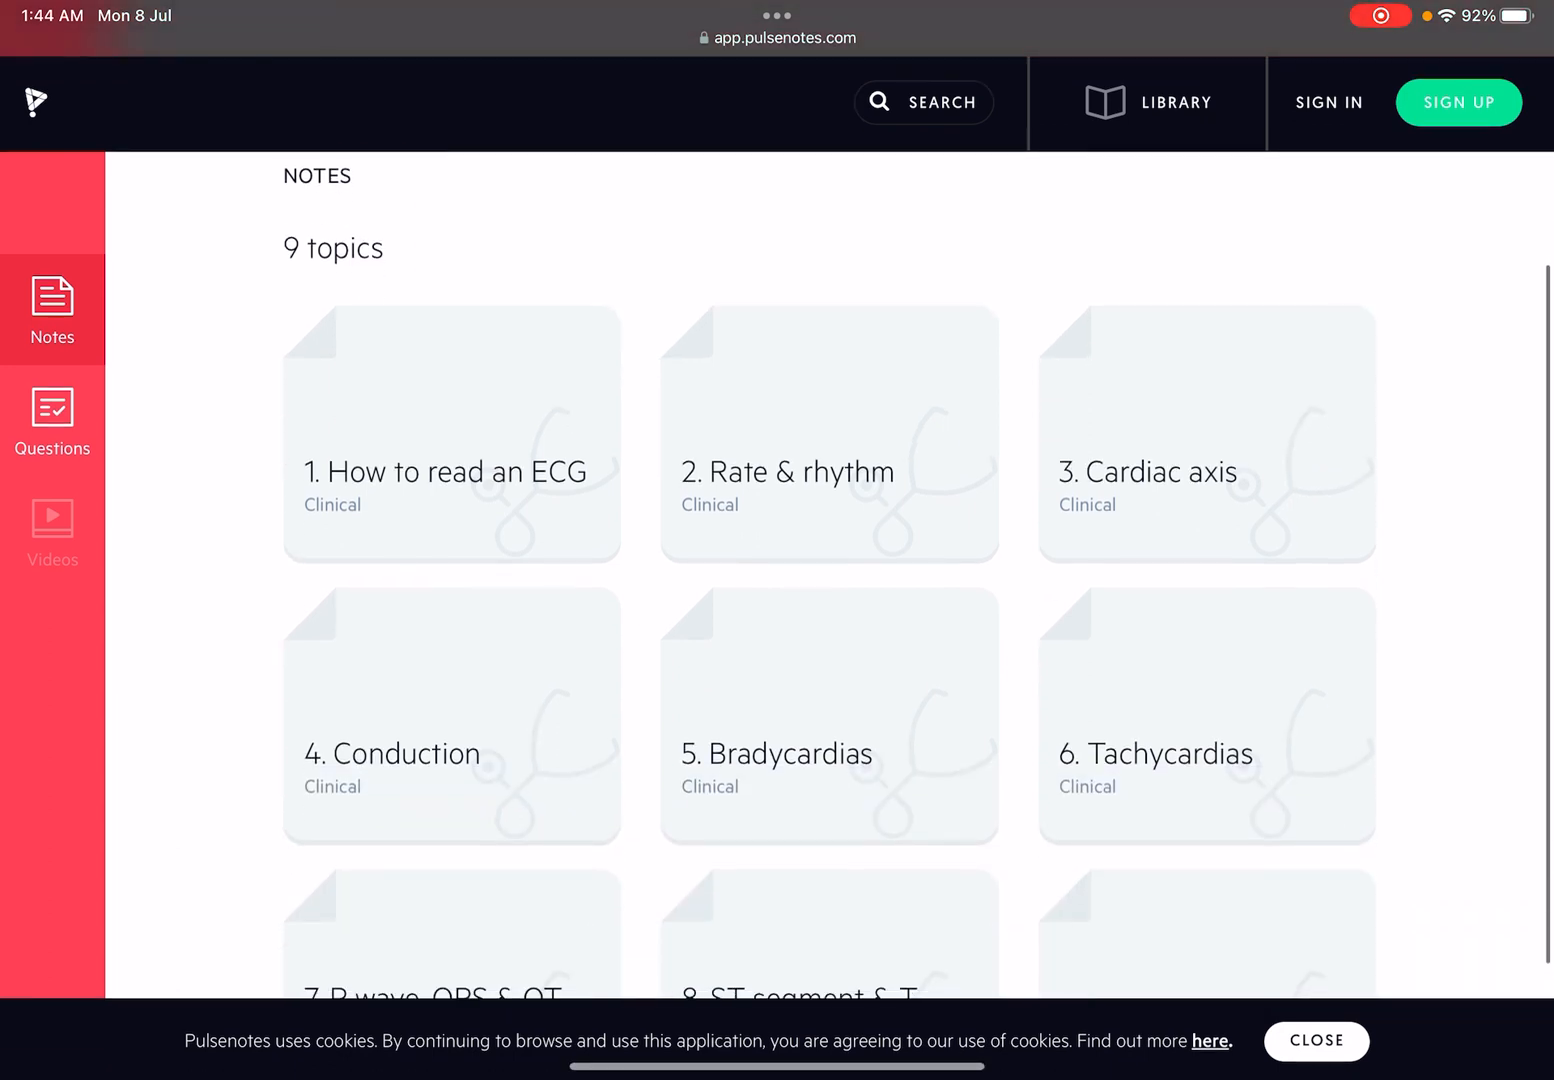
pyautogui.scroll(-3)
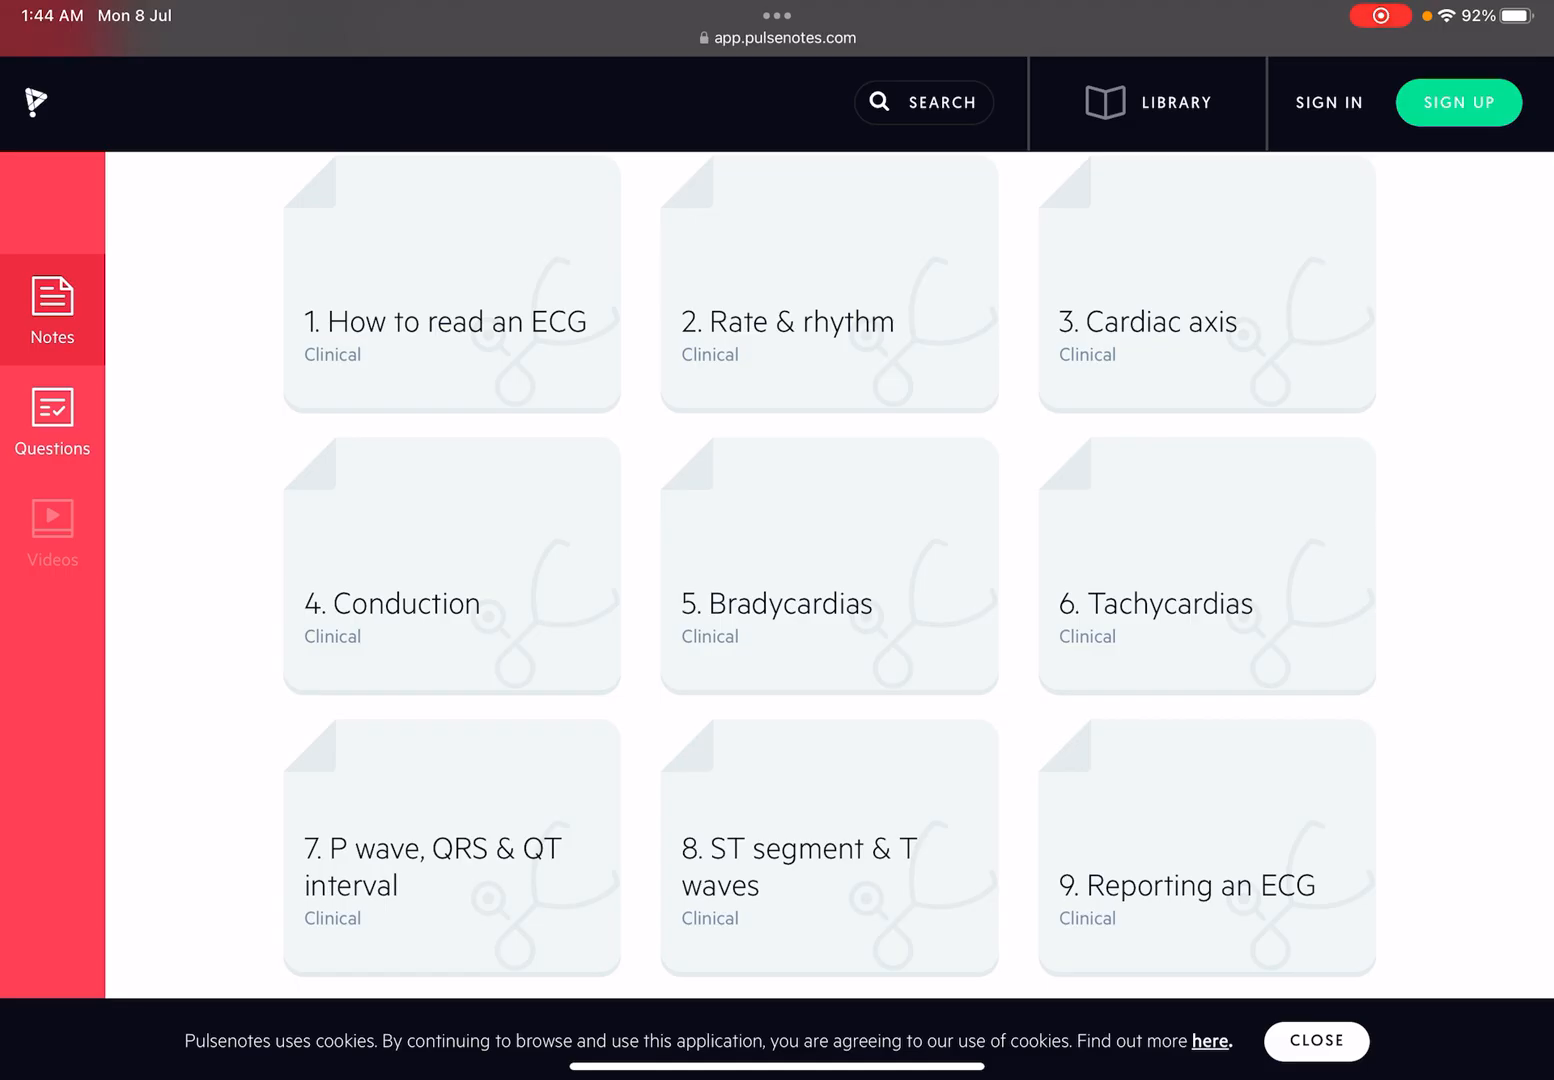
pyautogui.click(452, 848)
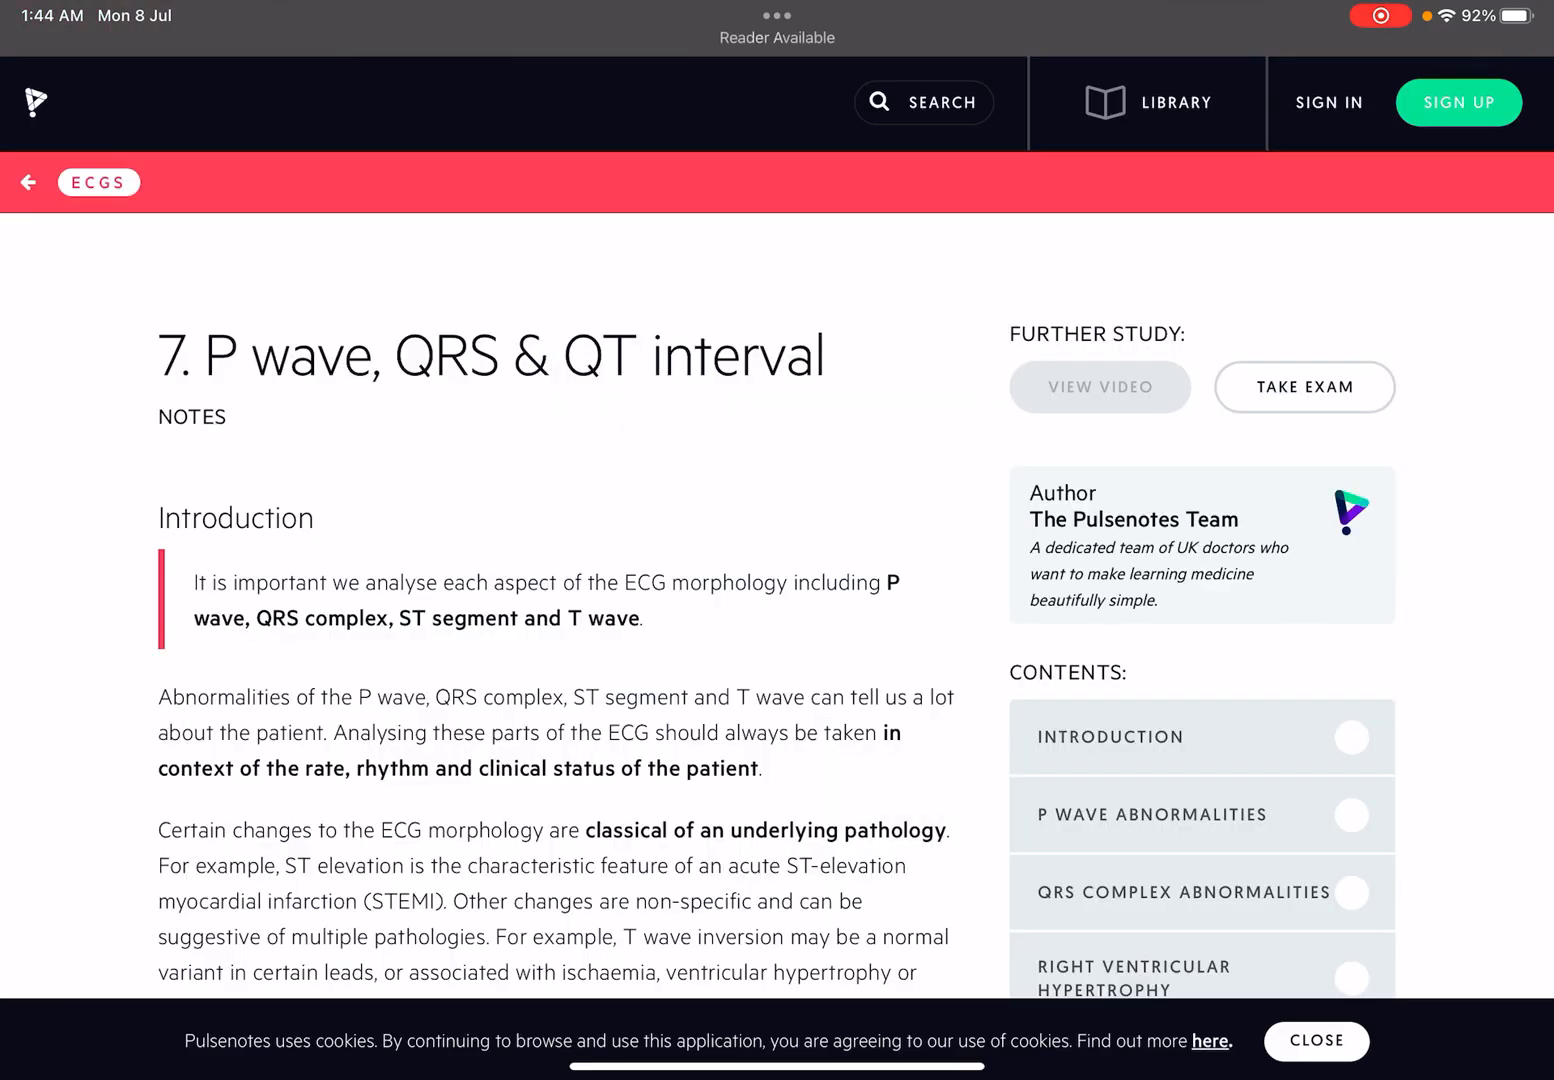
pyautogui.scroll(-3)
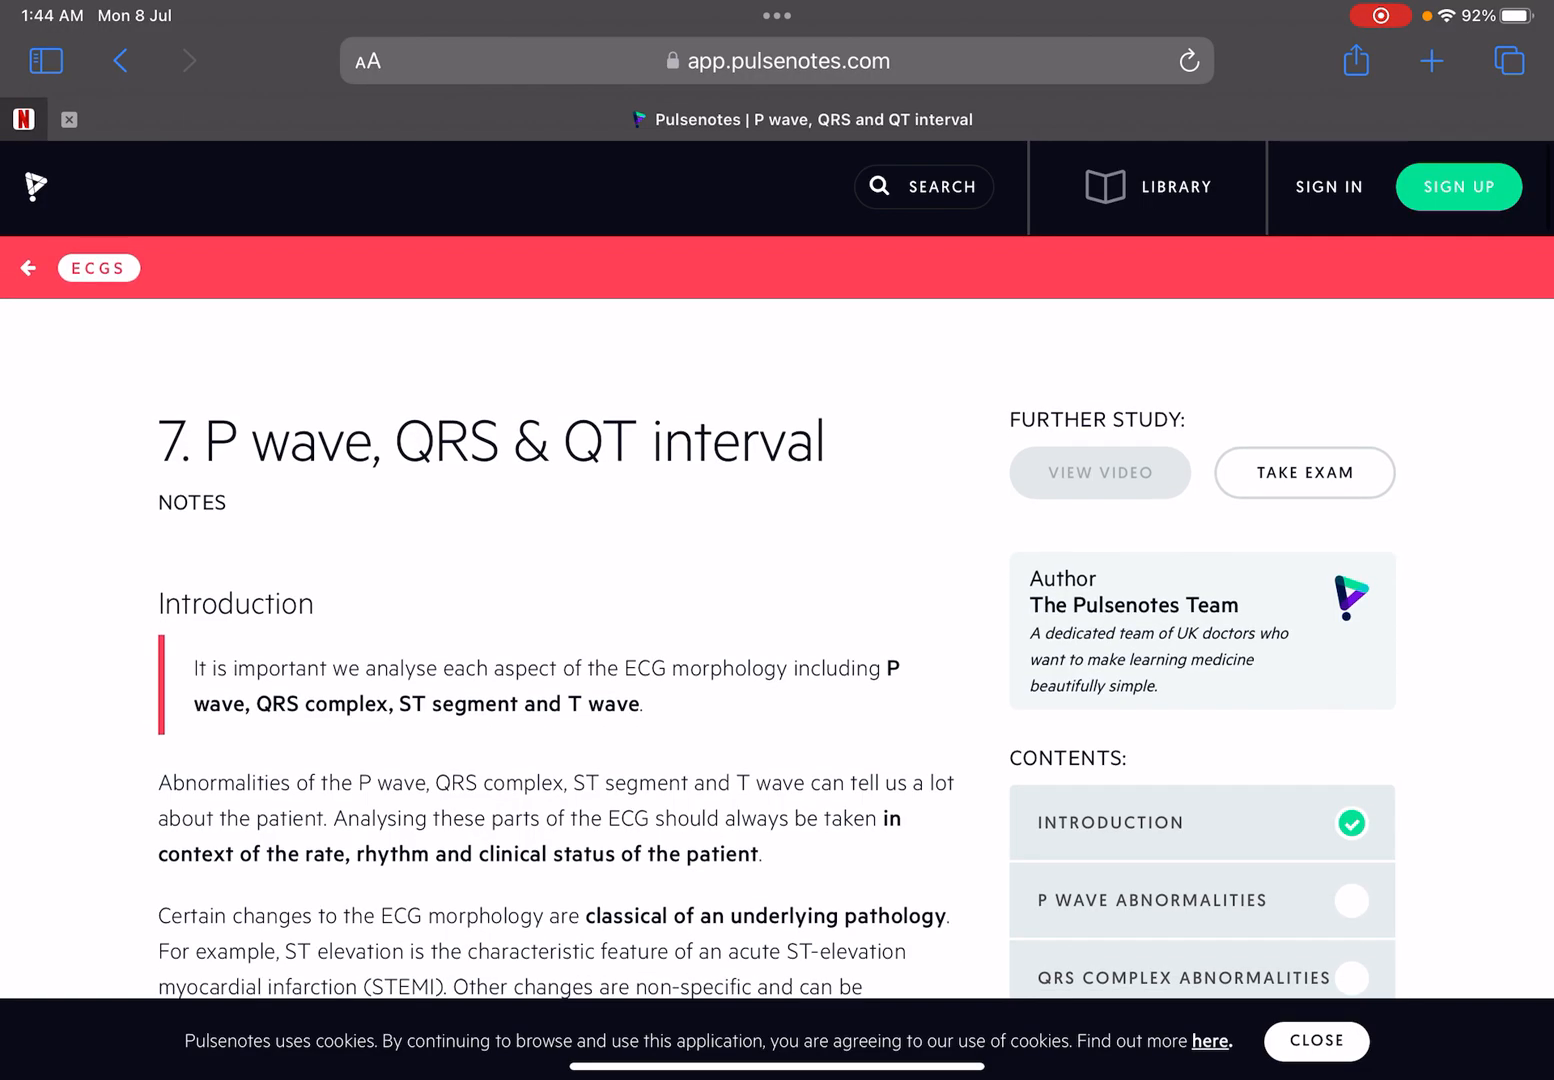
# Step: Navigate back through the ECGs list to the Clinical topic groups
pyautogui.click(28, 268)
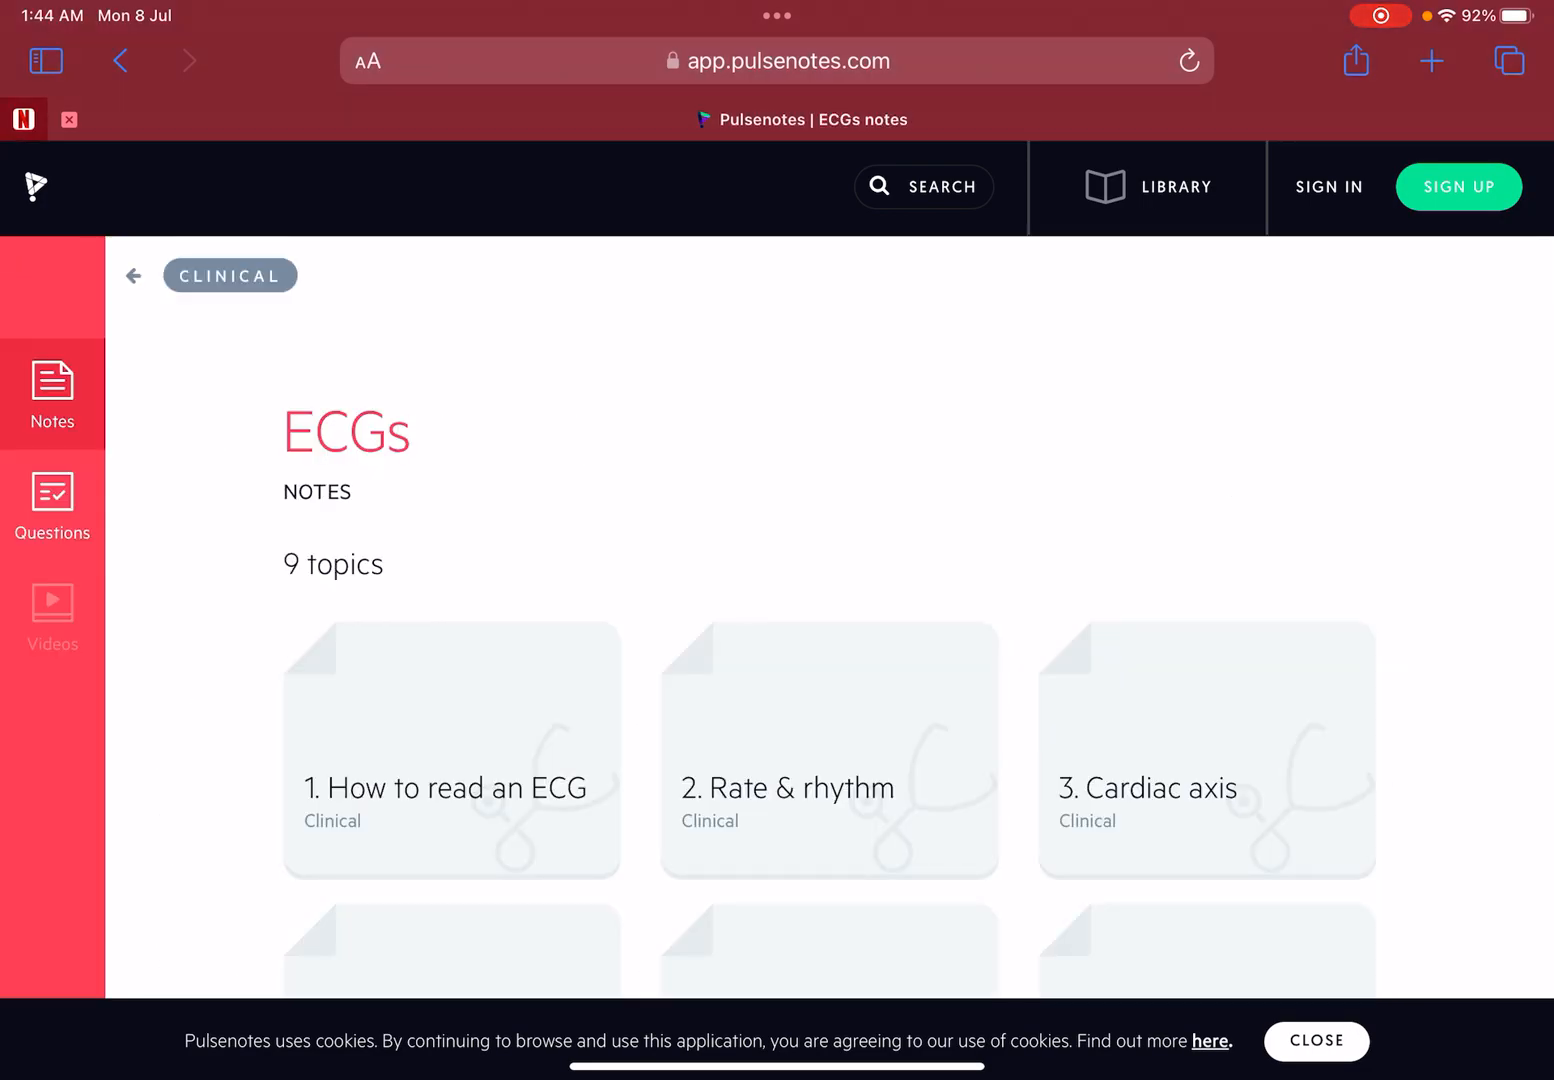
pyautogui.click(132, 276)
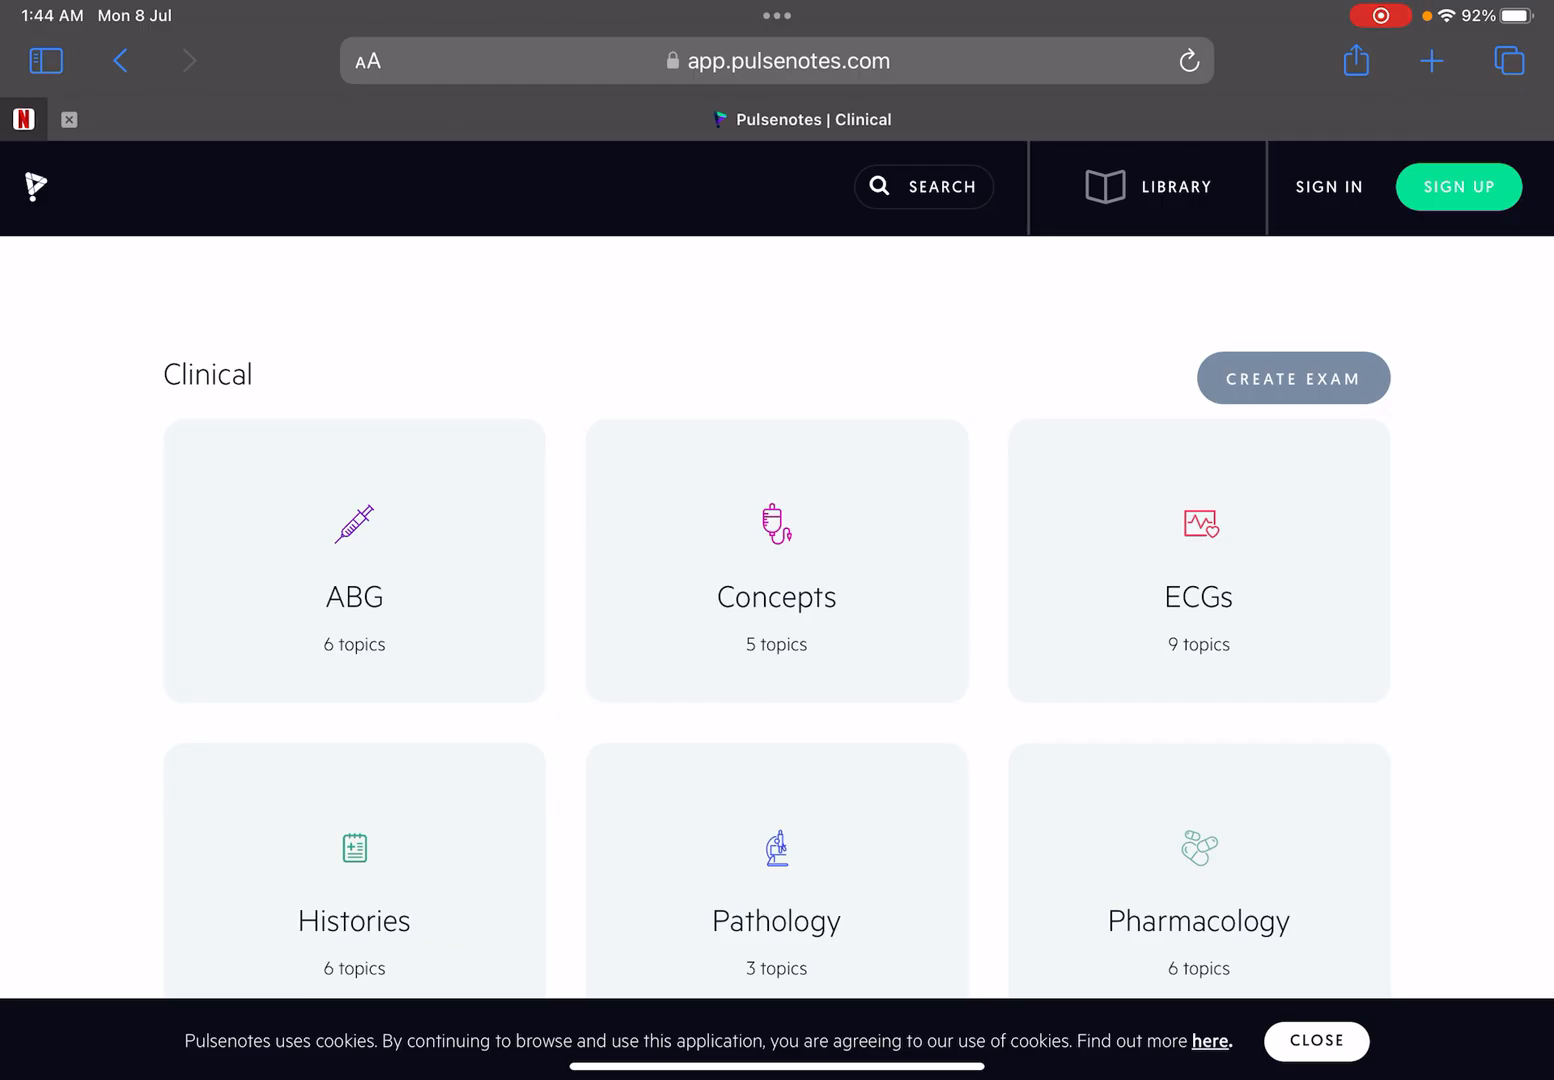
# Step: Go into Concepts and the Fluid prescribing notes, reading the Overview section
pyautogui.click(776, 560)
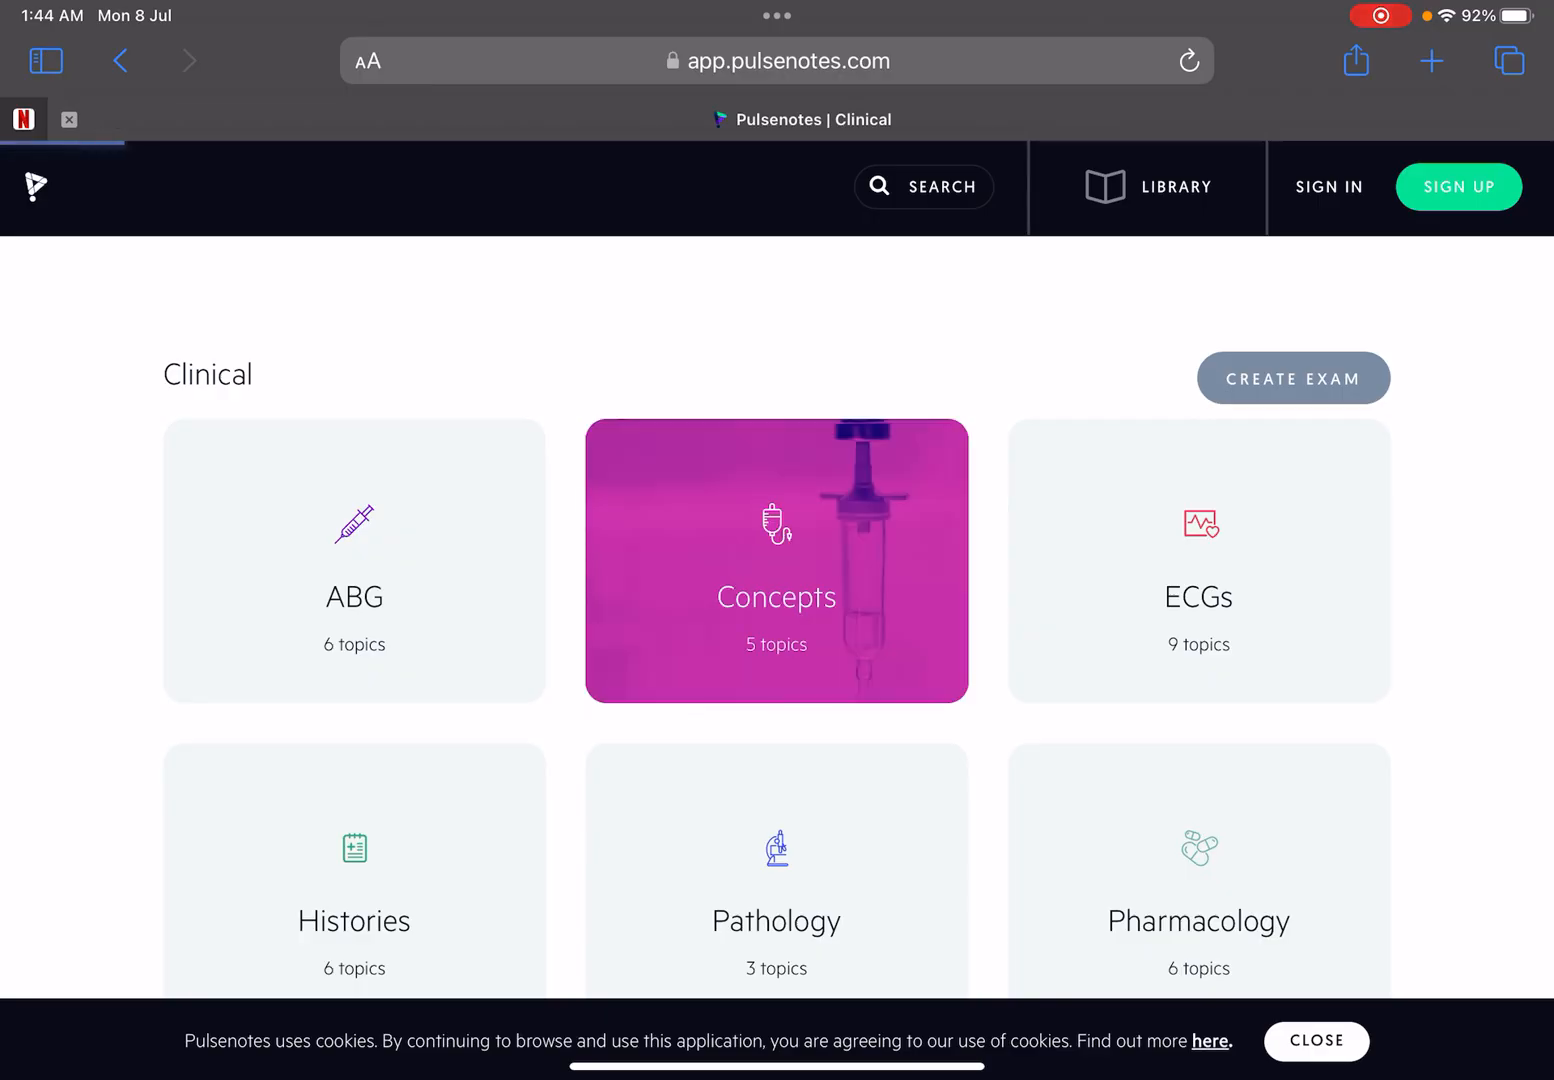
pyautogui.click(776, 560)
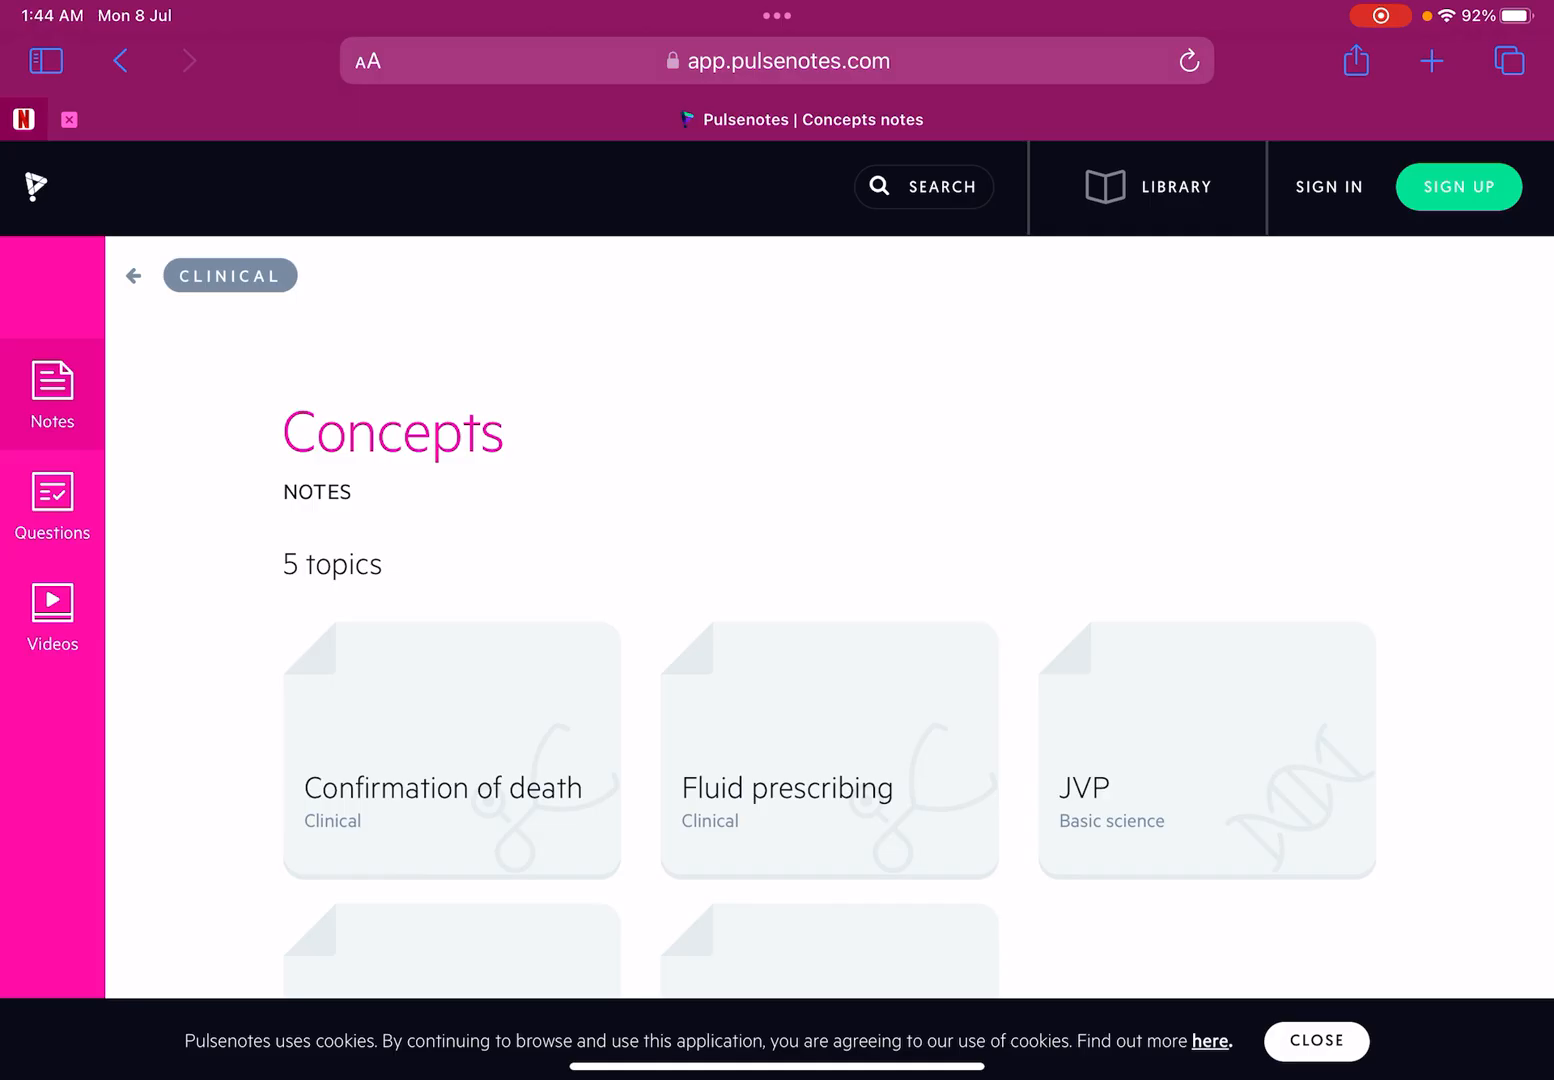
pyautogui.scroll(-3)
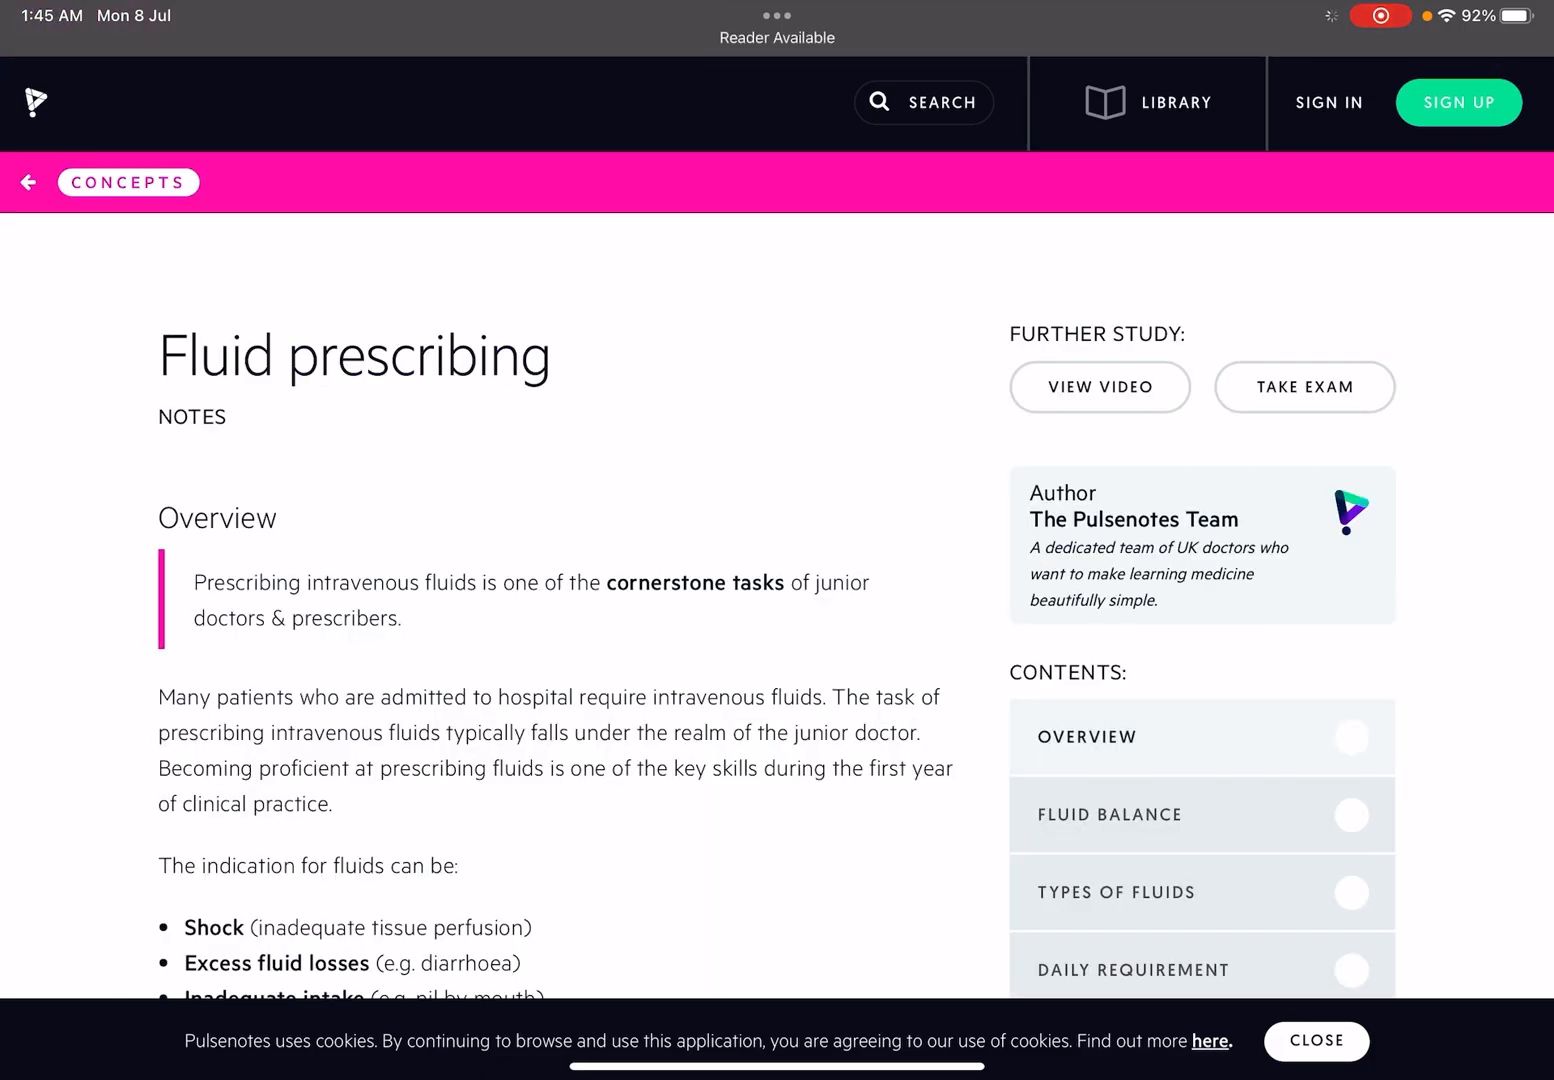
pyautogui.scroll(-3)
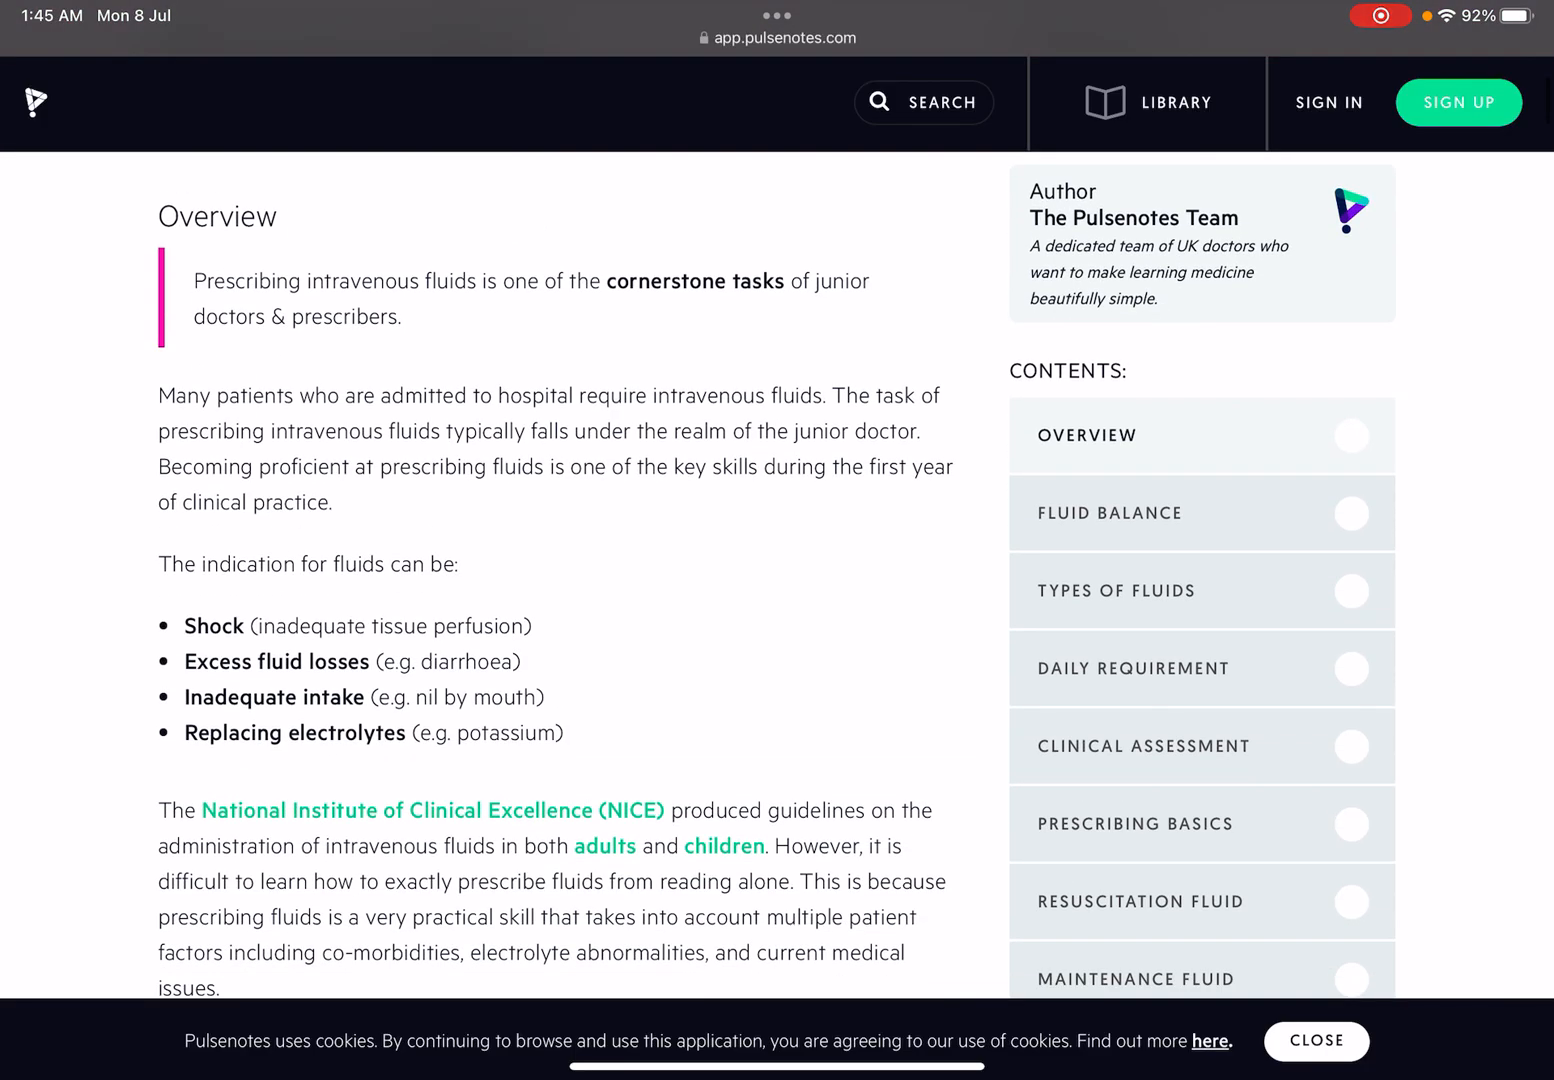
pyautogui.scroll(-3)
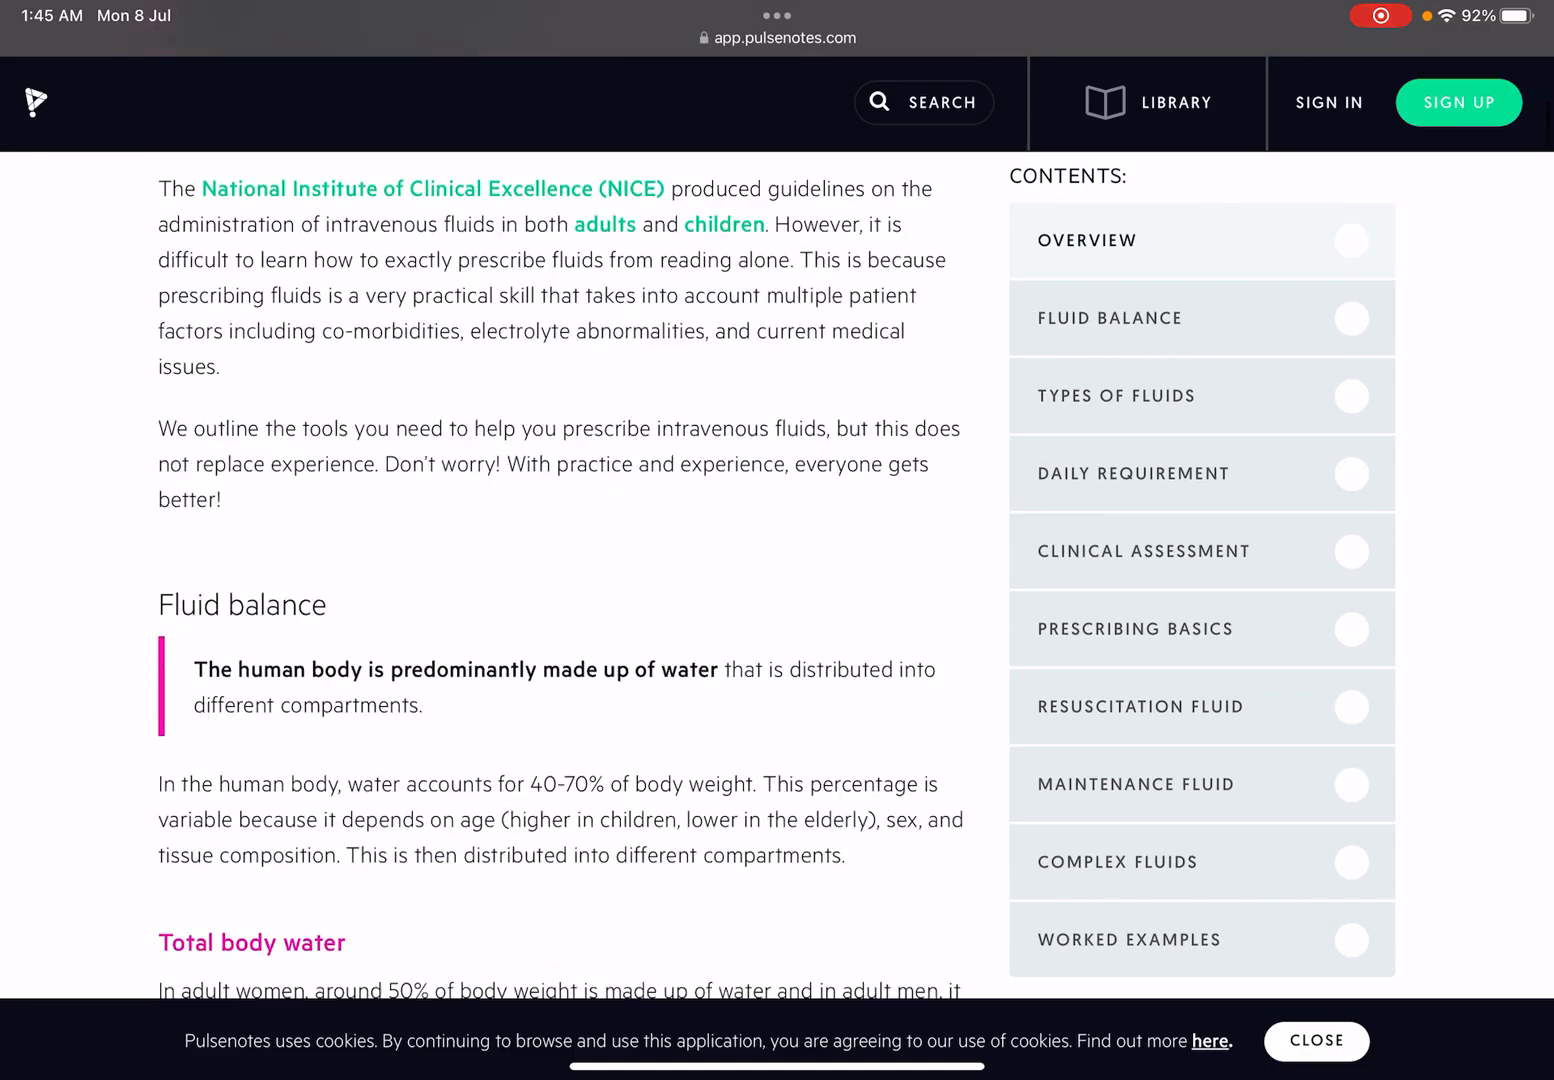
# Step: Read on through the Fluid balance section of the Fluid prescribing notes
pyautogui.scroll(-3)
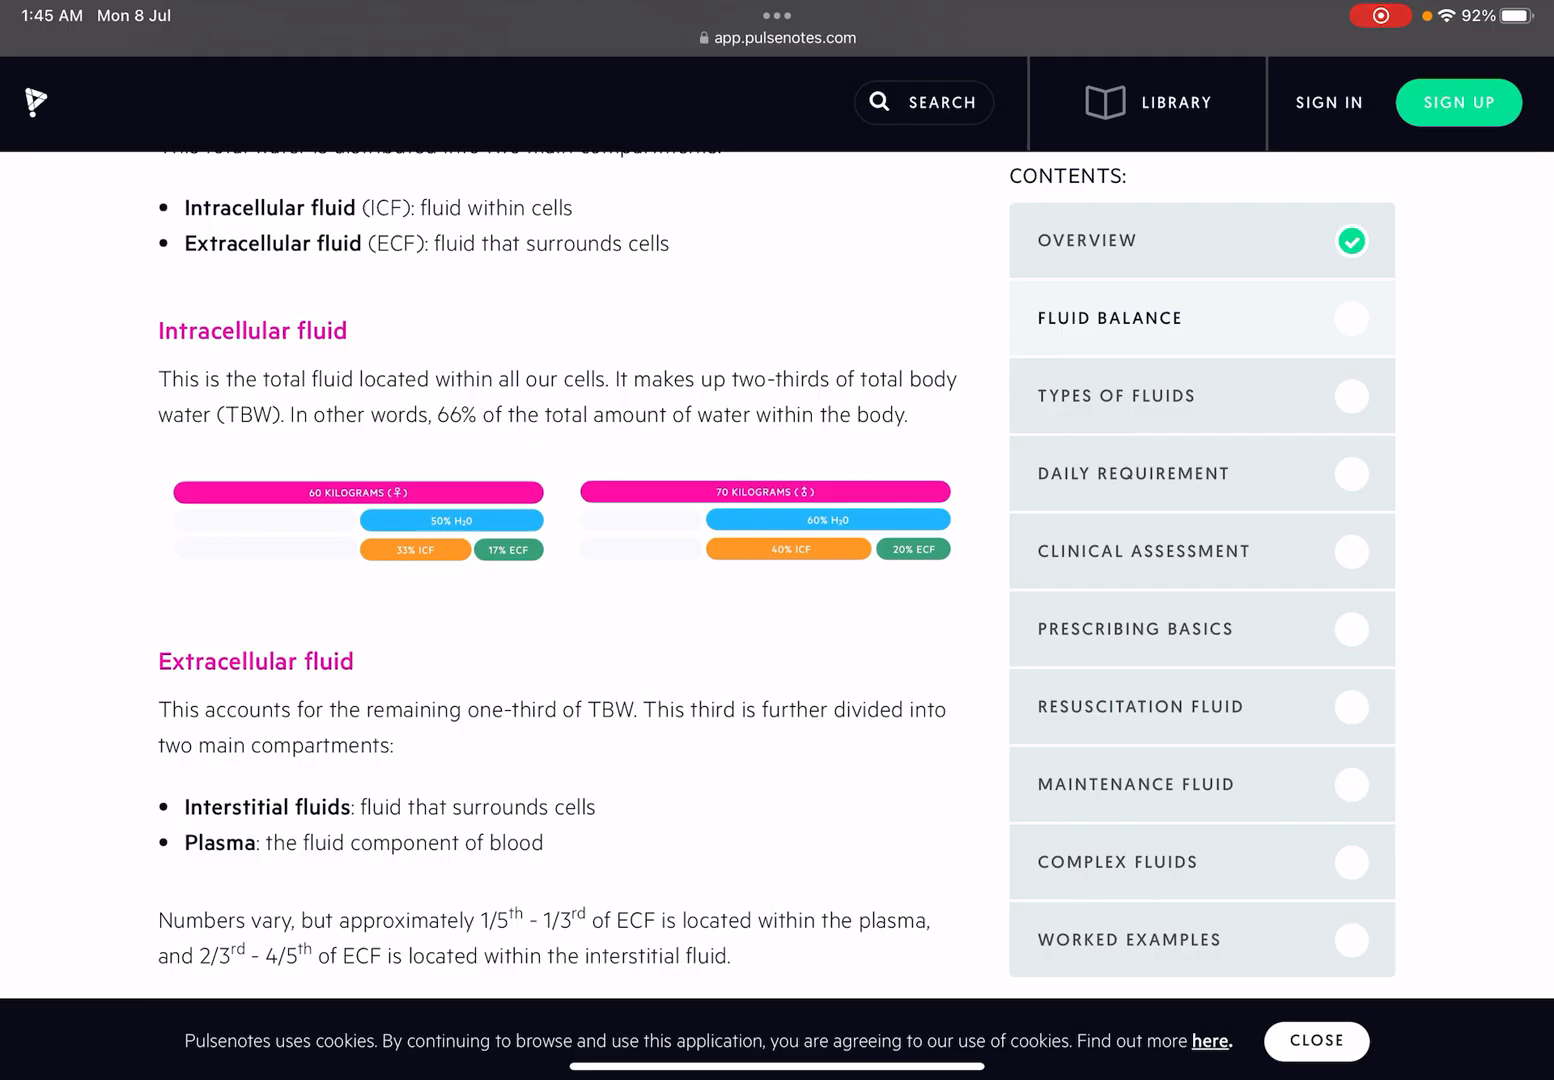
pyautogui.scroll(-3)
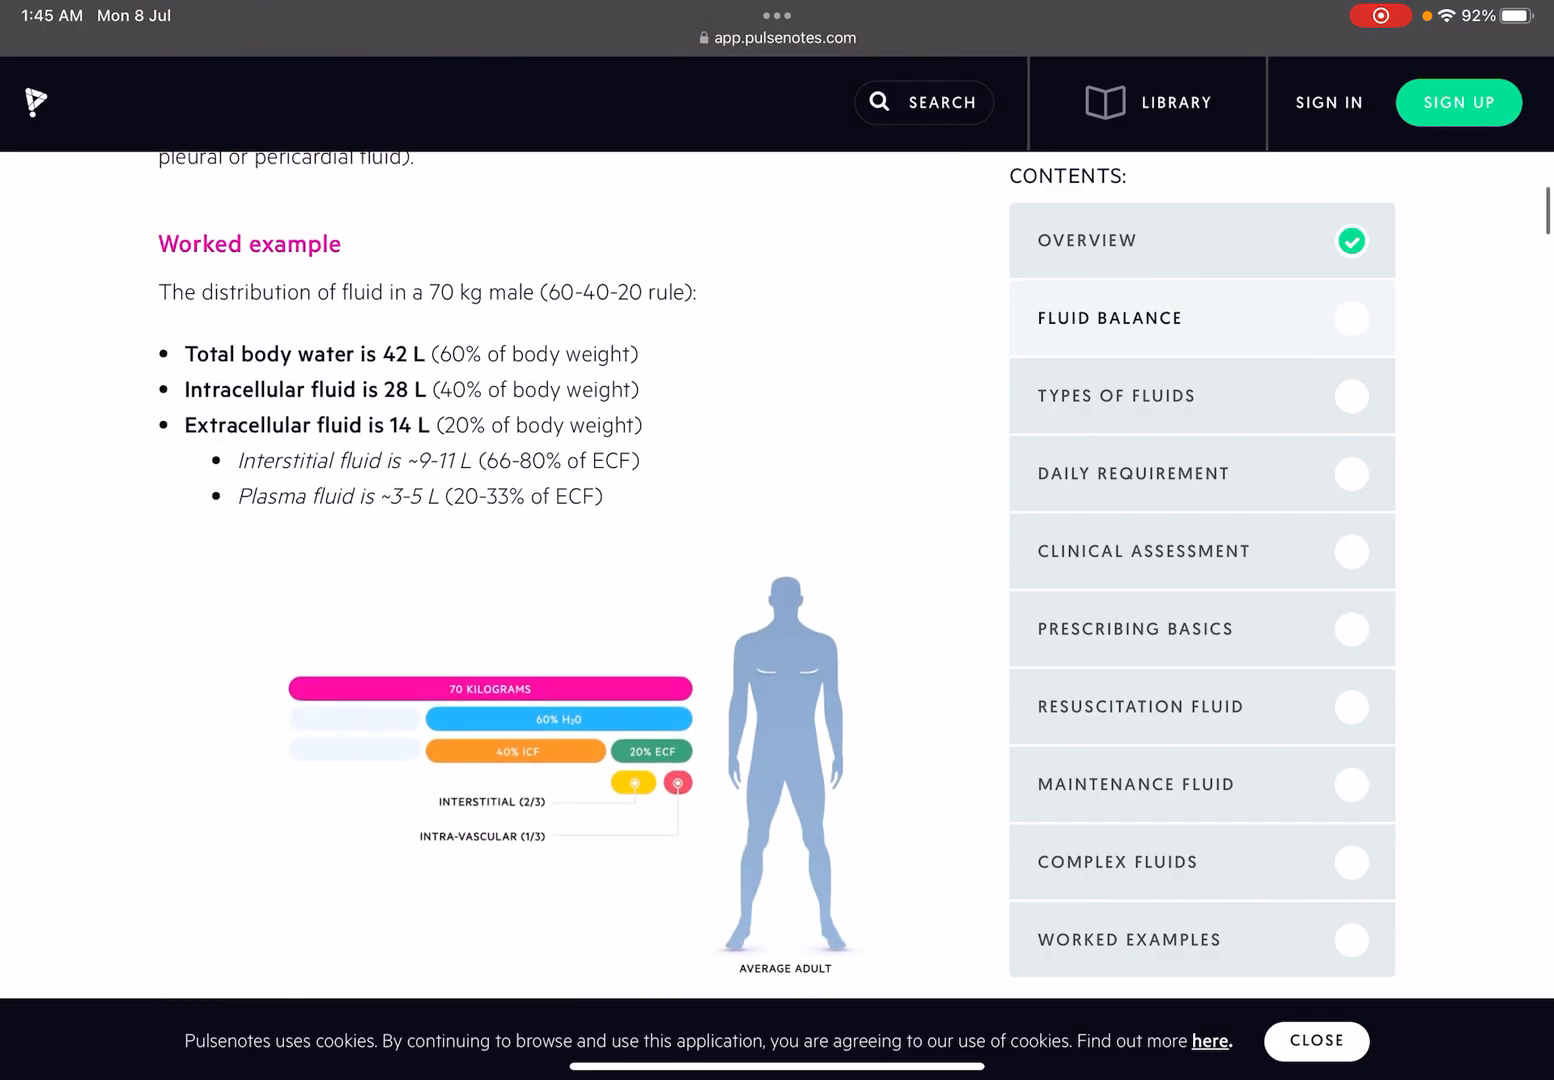
pyautogui.scroll(-3)
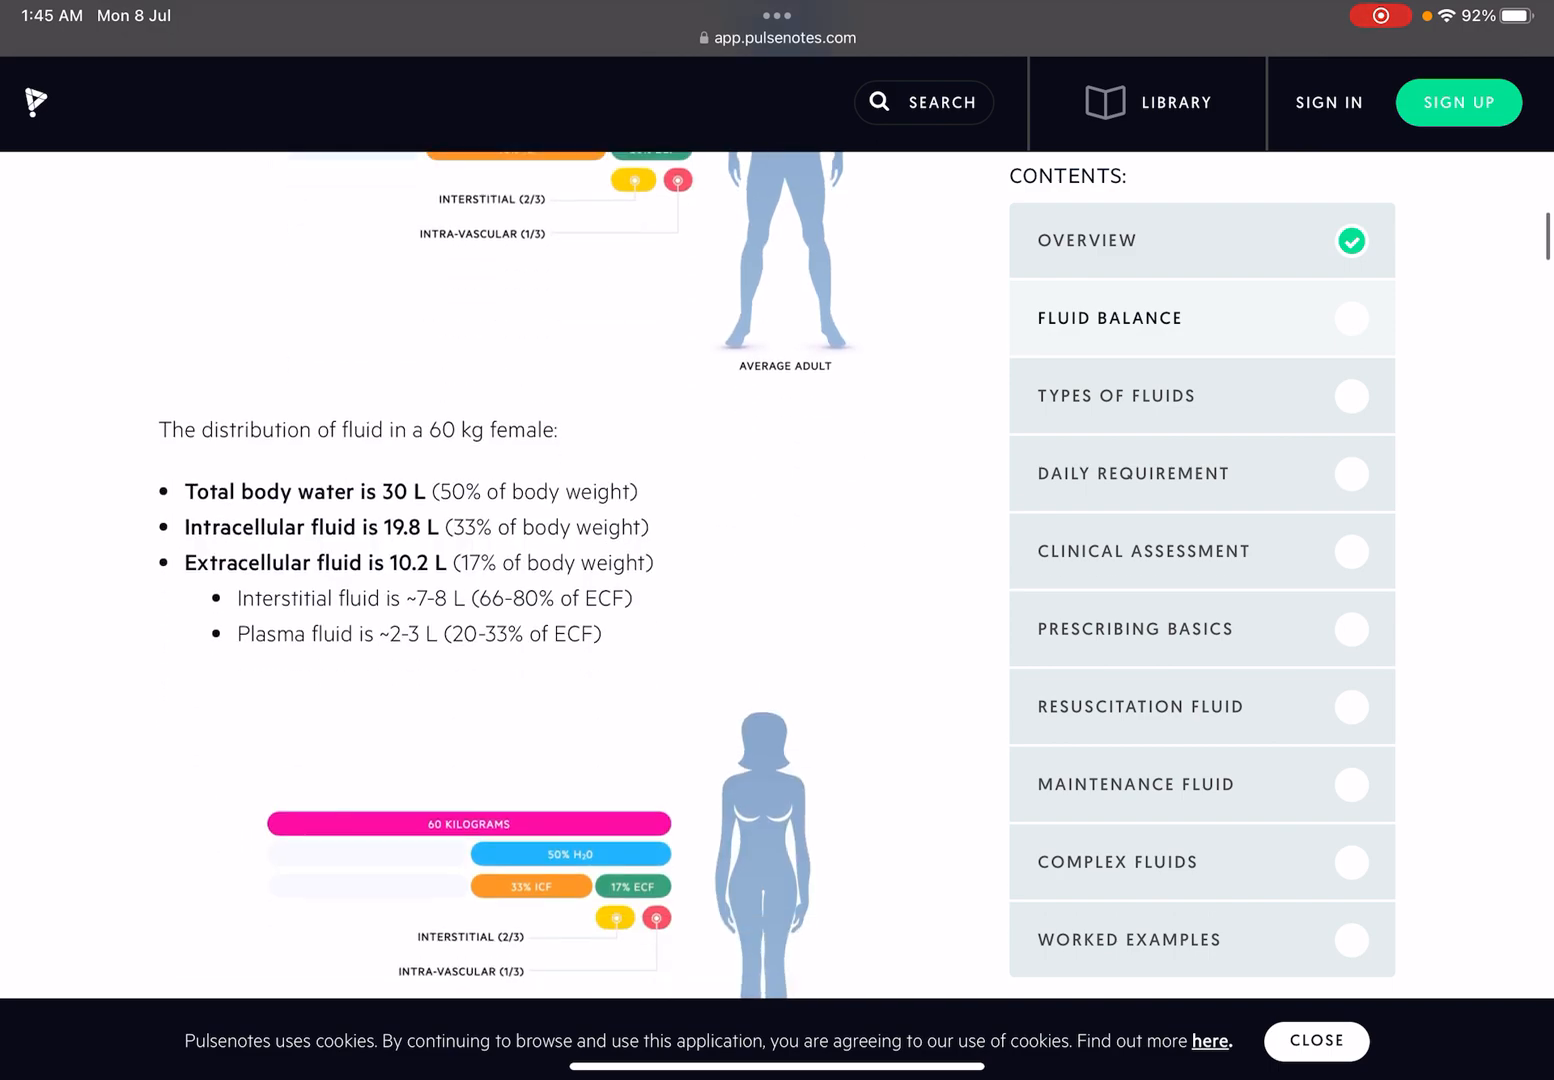
pyautogui.scroll(-3)
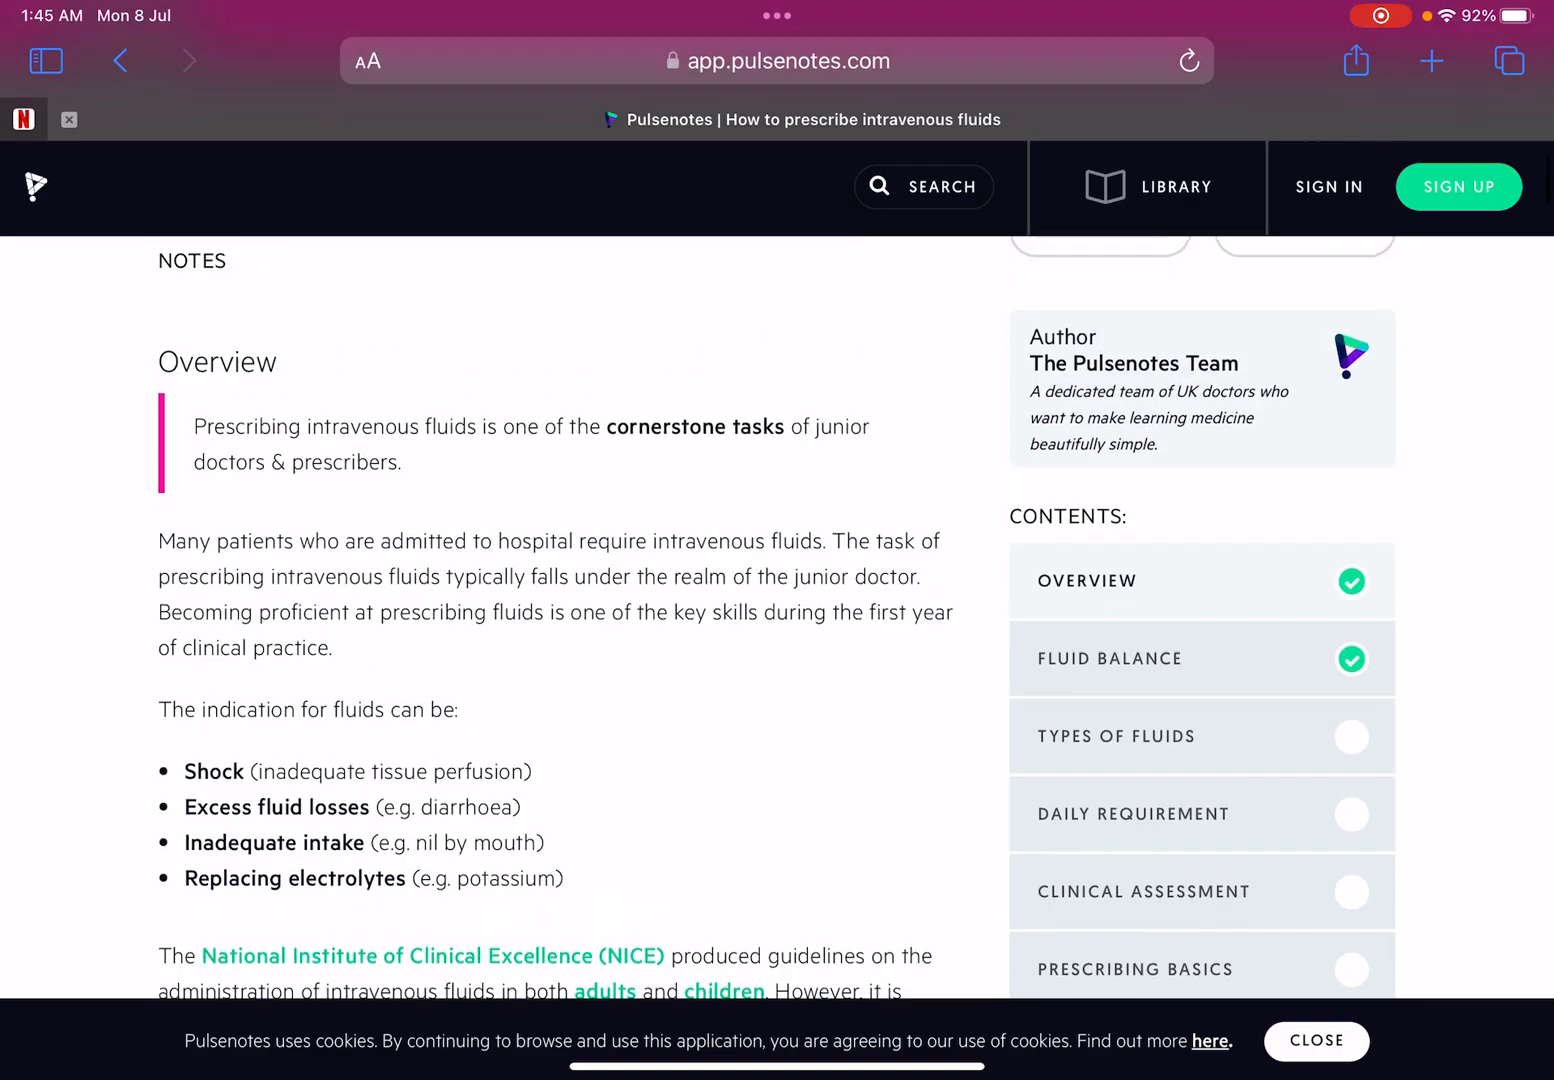
pyautogui.scroll(-3)
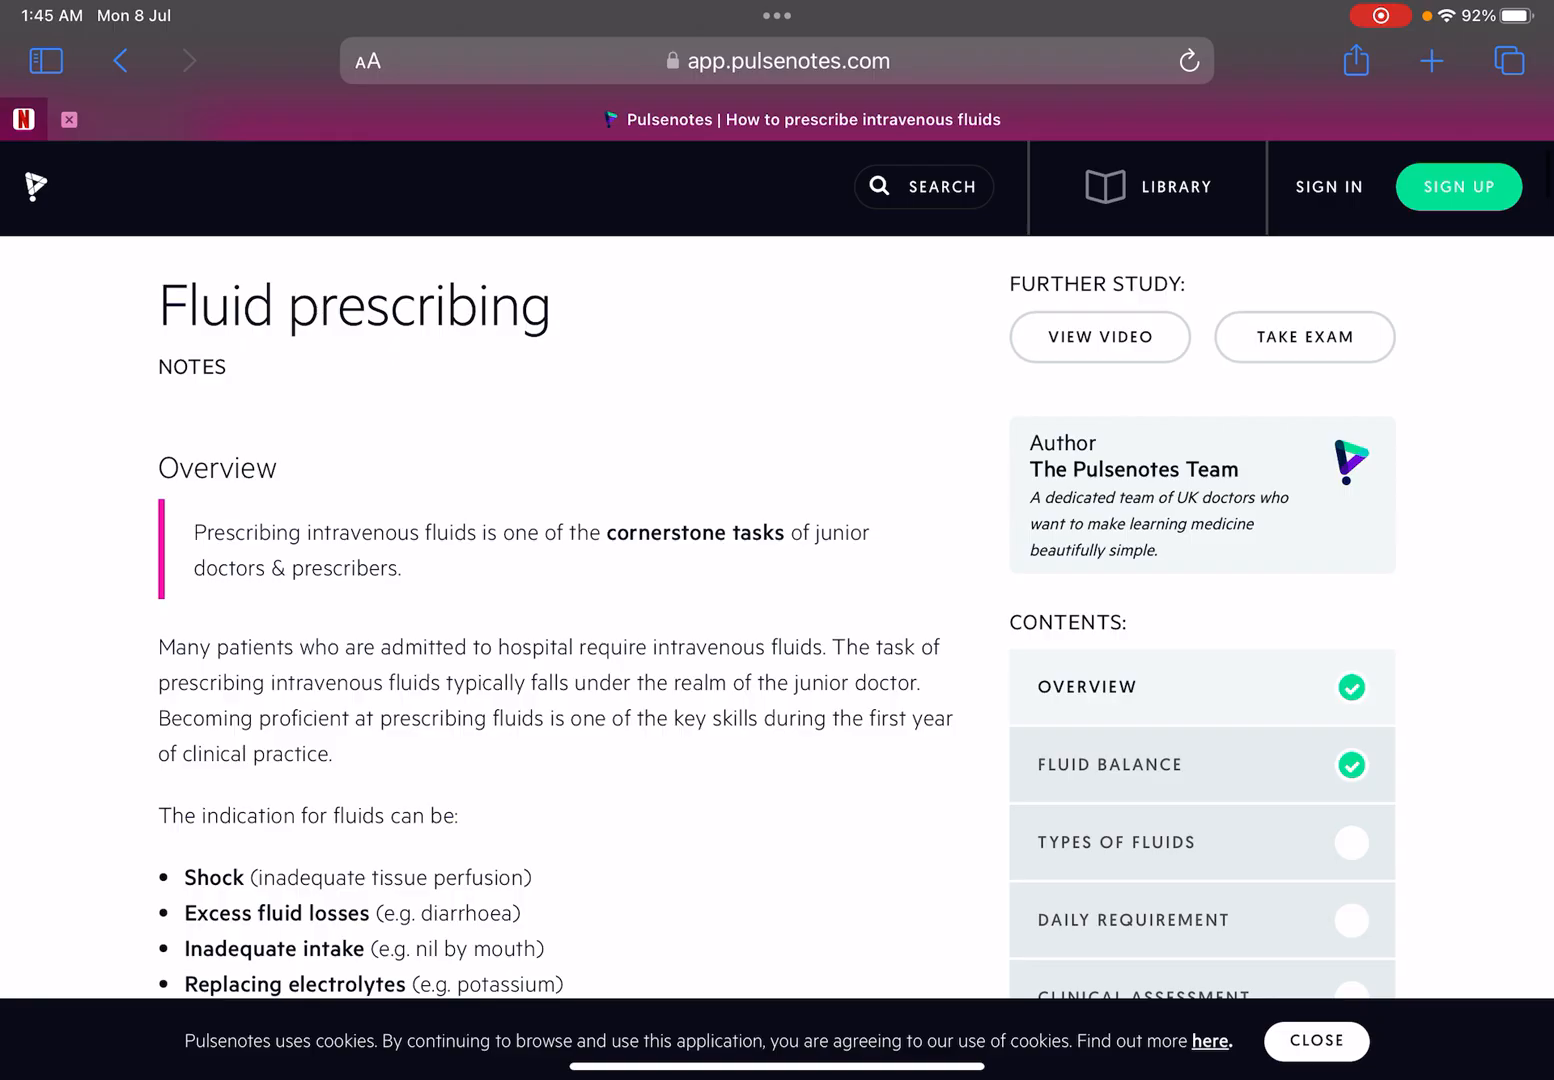